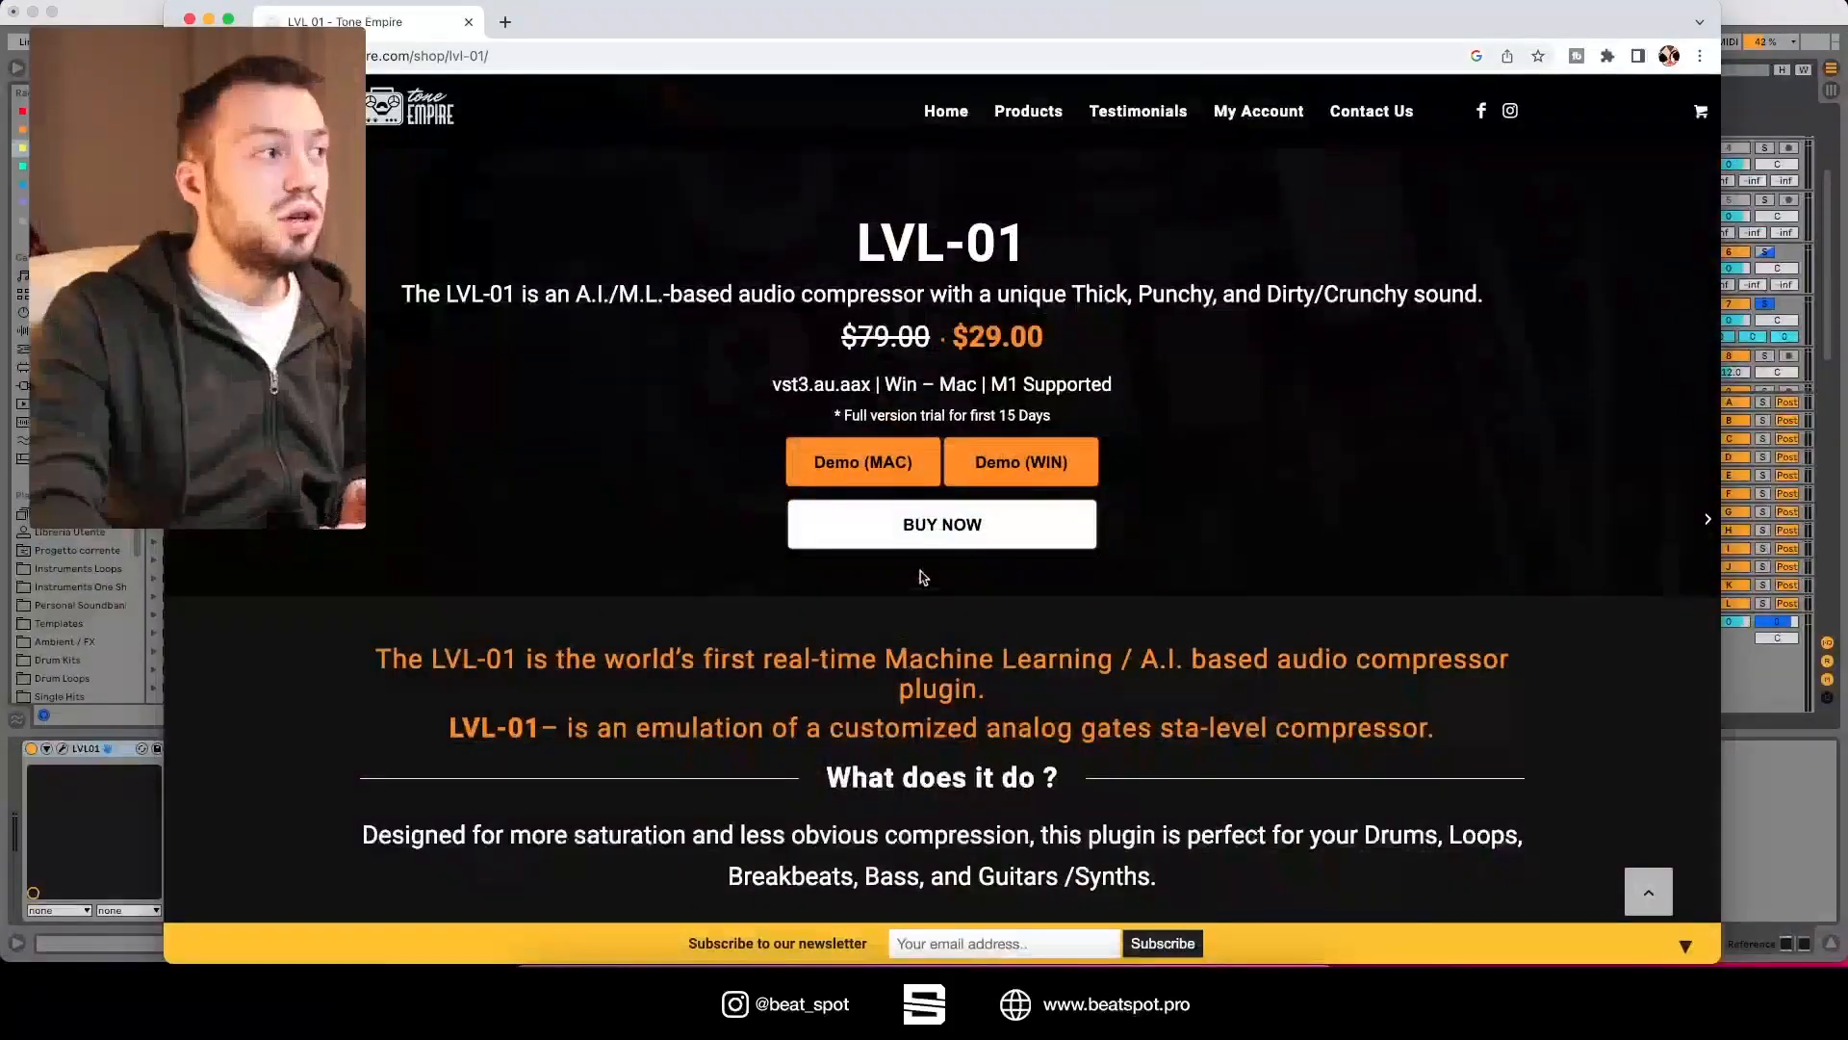
# Step: Raise the LVL-01 drive amount and change its recovery speed on the full mix
pyautogui.scroll(3)
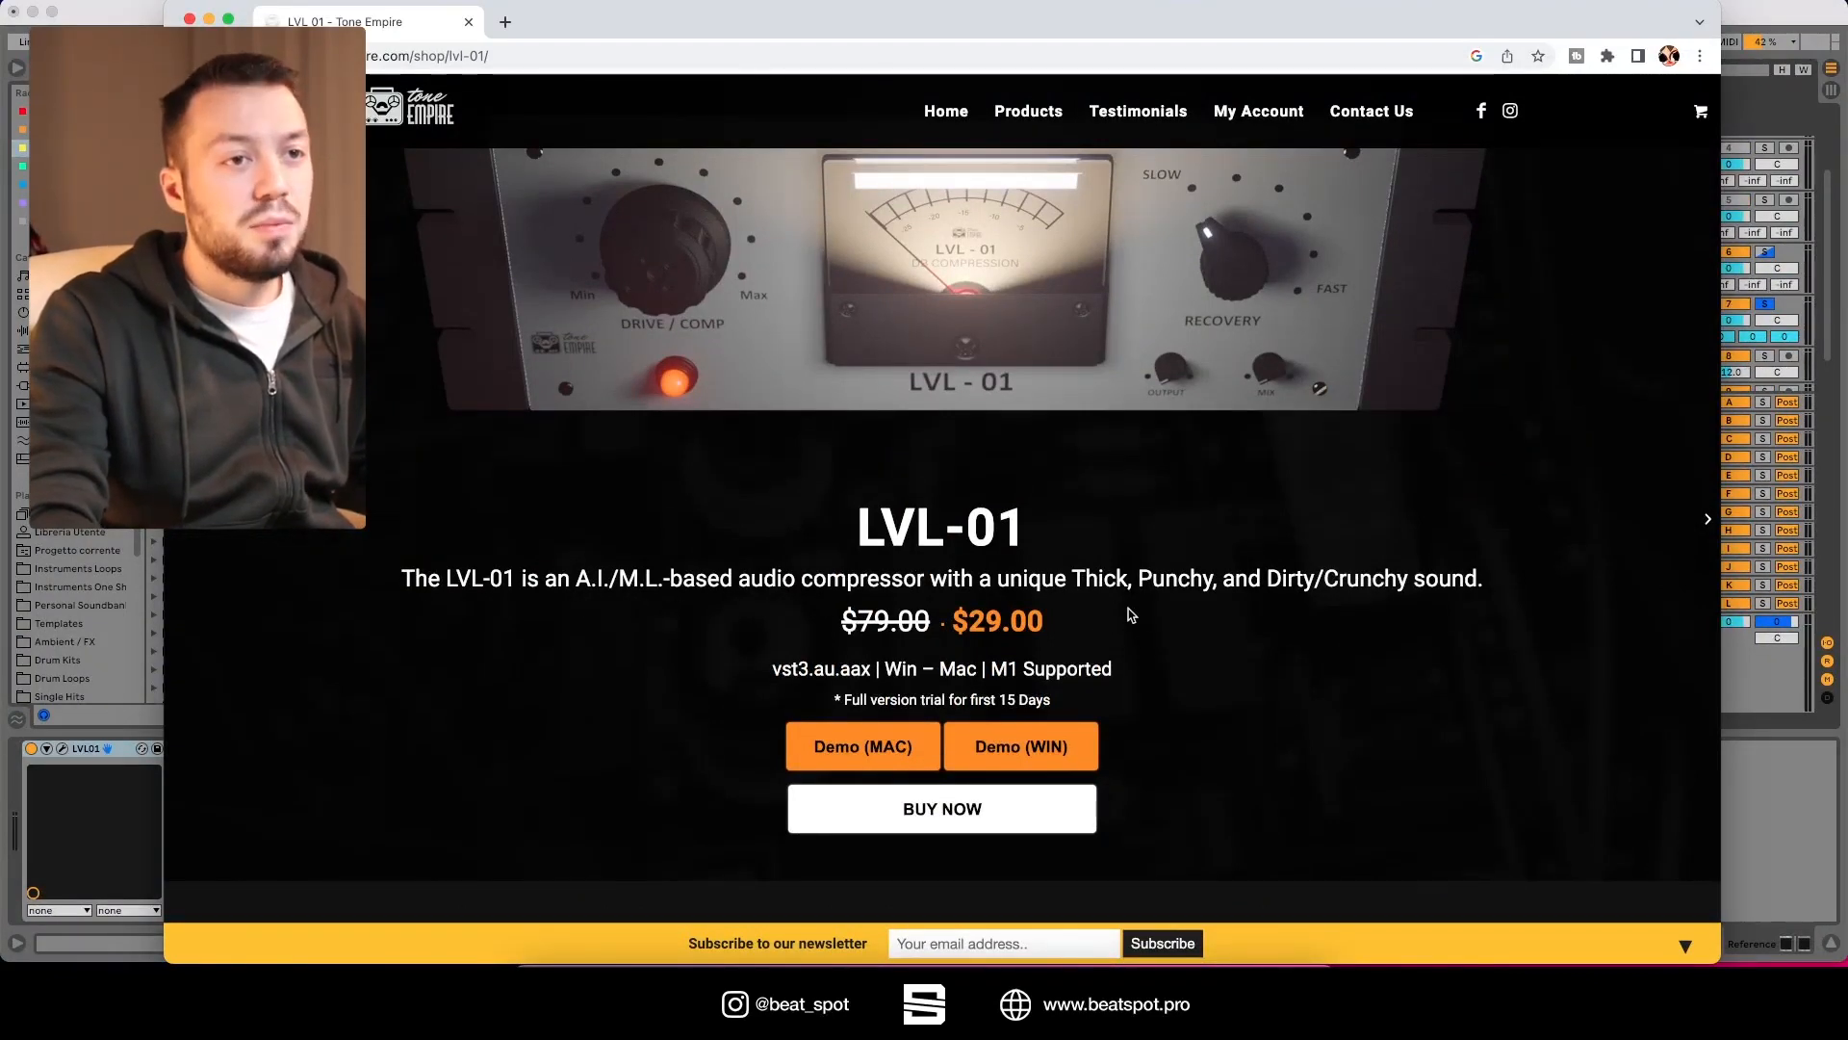
pyautogui.scroll(-3)
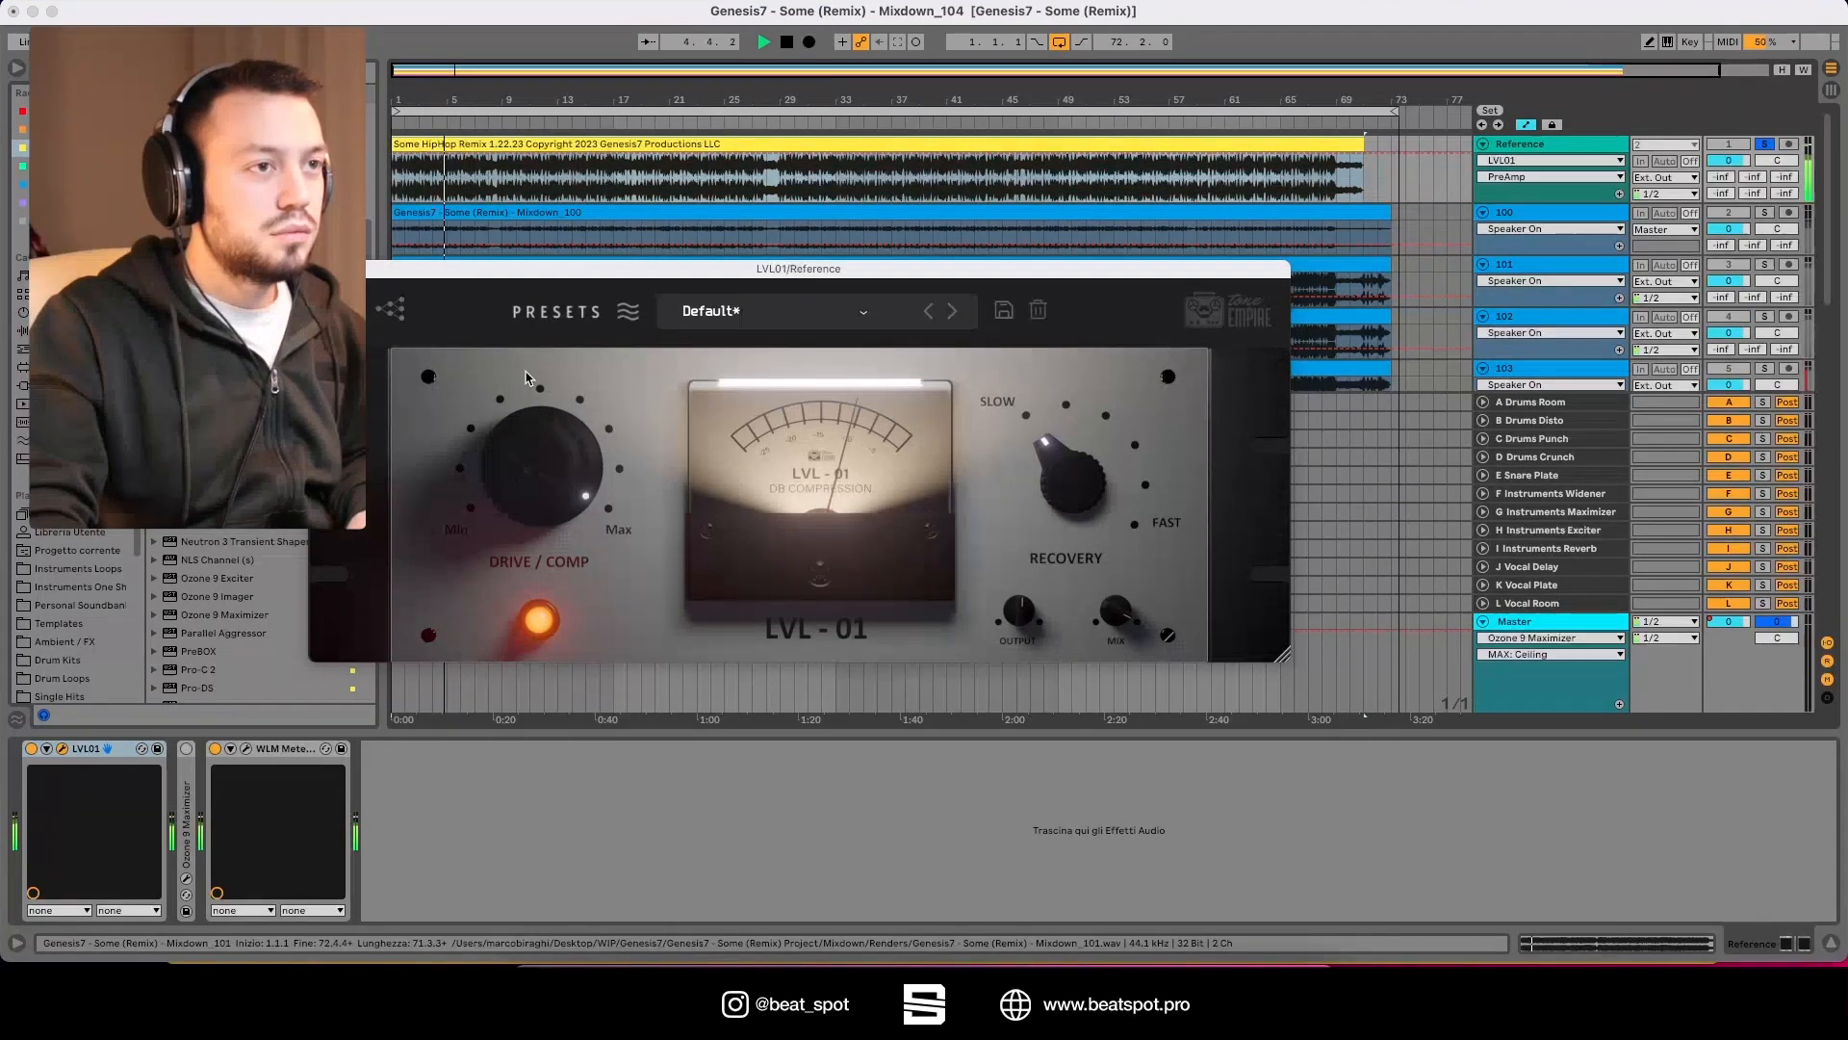
pyautogui.moveTo(1074, 466); pyautogui.dragTo(1074, 489)
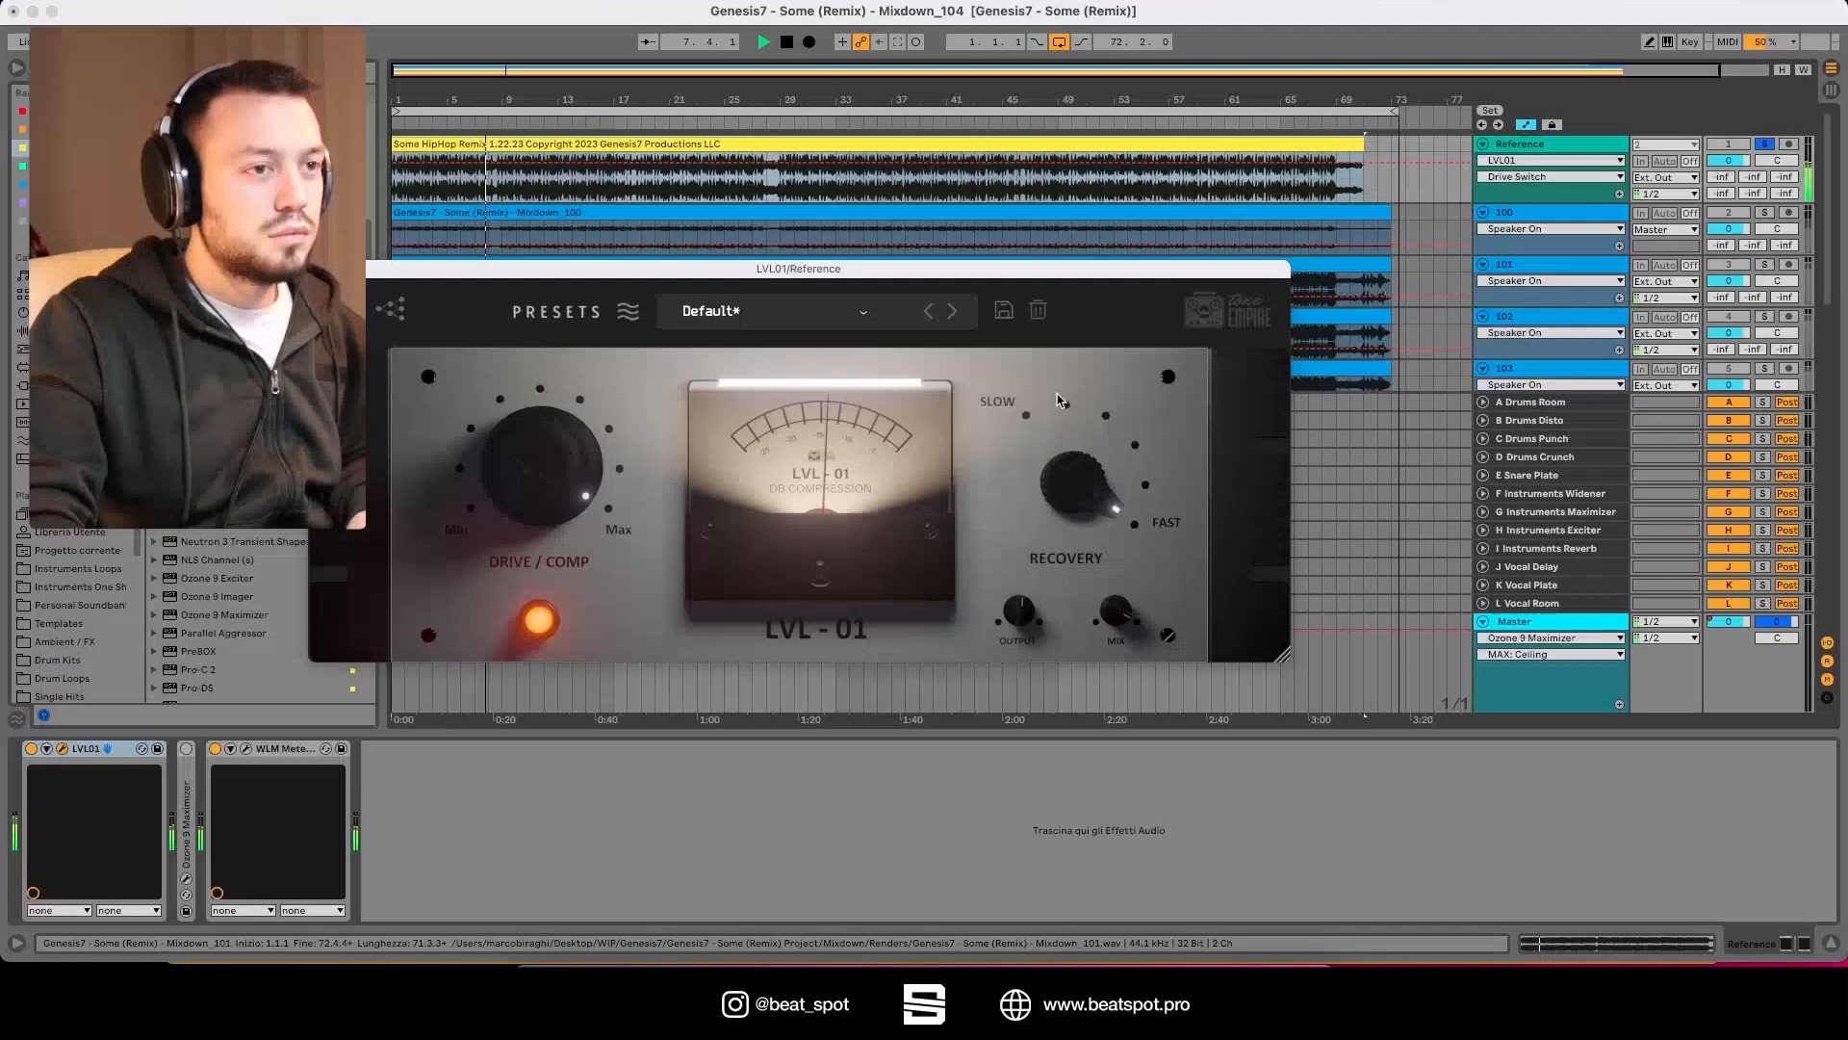
pyautogui.moveTo(1072, 472); pyautogui.dragTo(1049, 454)
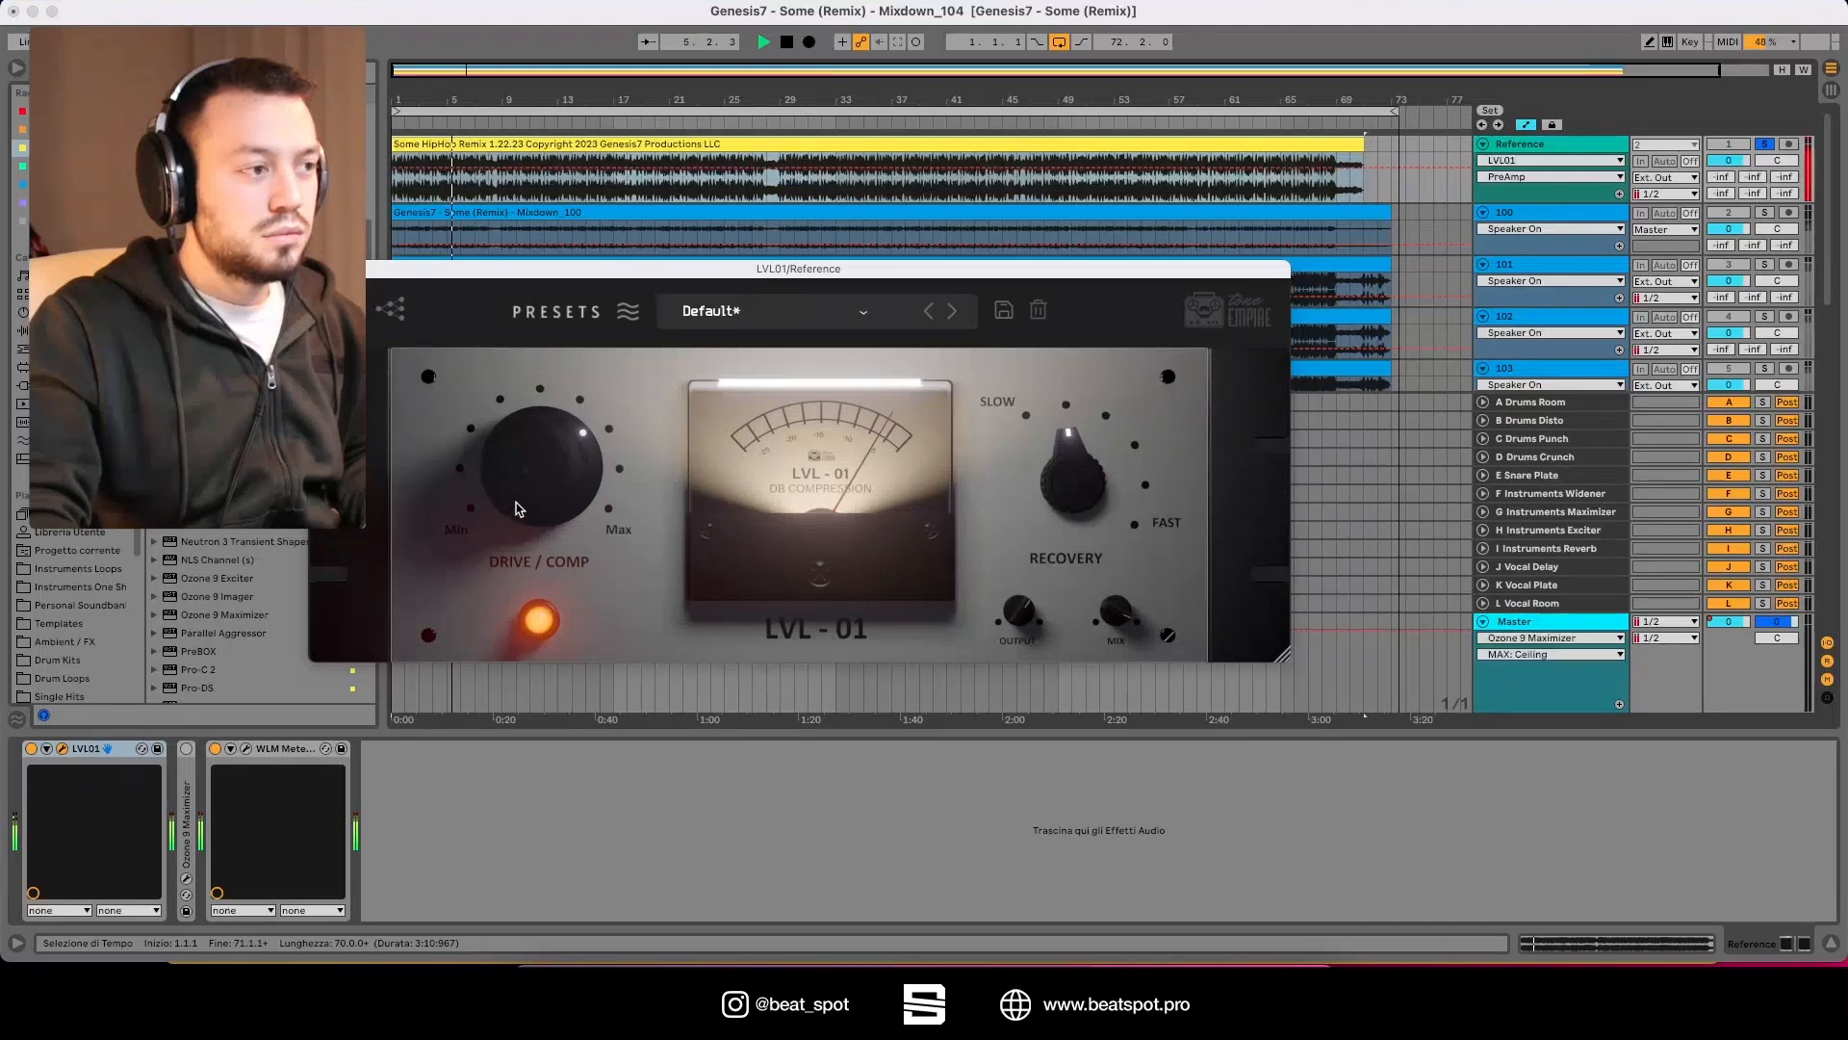
# Step: Nudge the drive again and set the compressor's output gain to 3.5 dB
pyautogui.moveTo(1016, 613); pyautogui.dragTo(1017, 618)
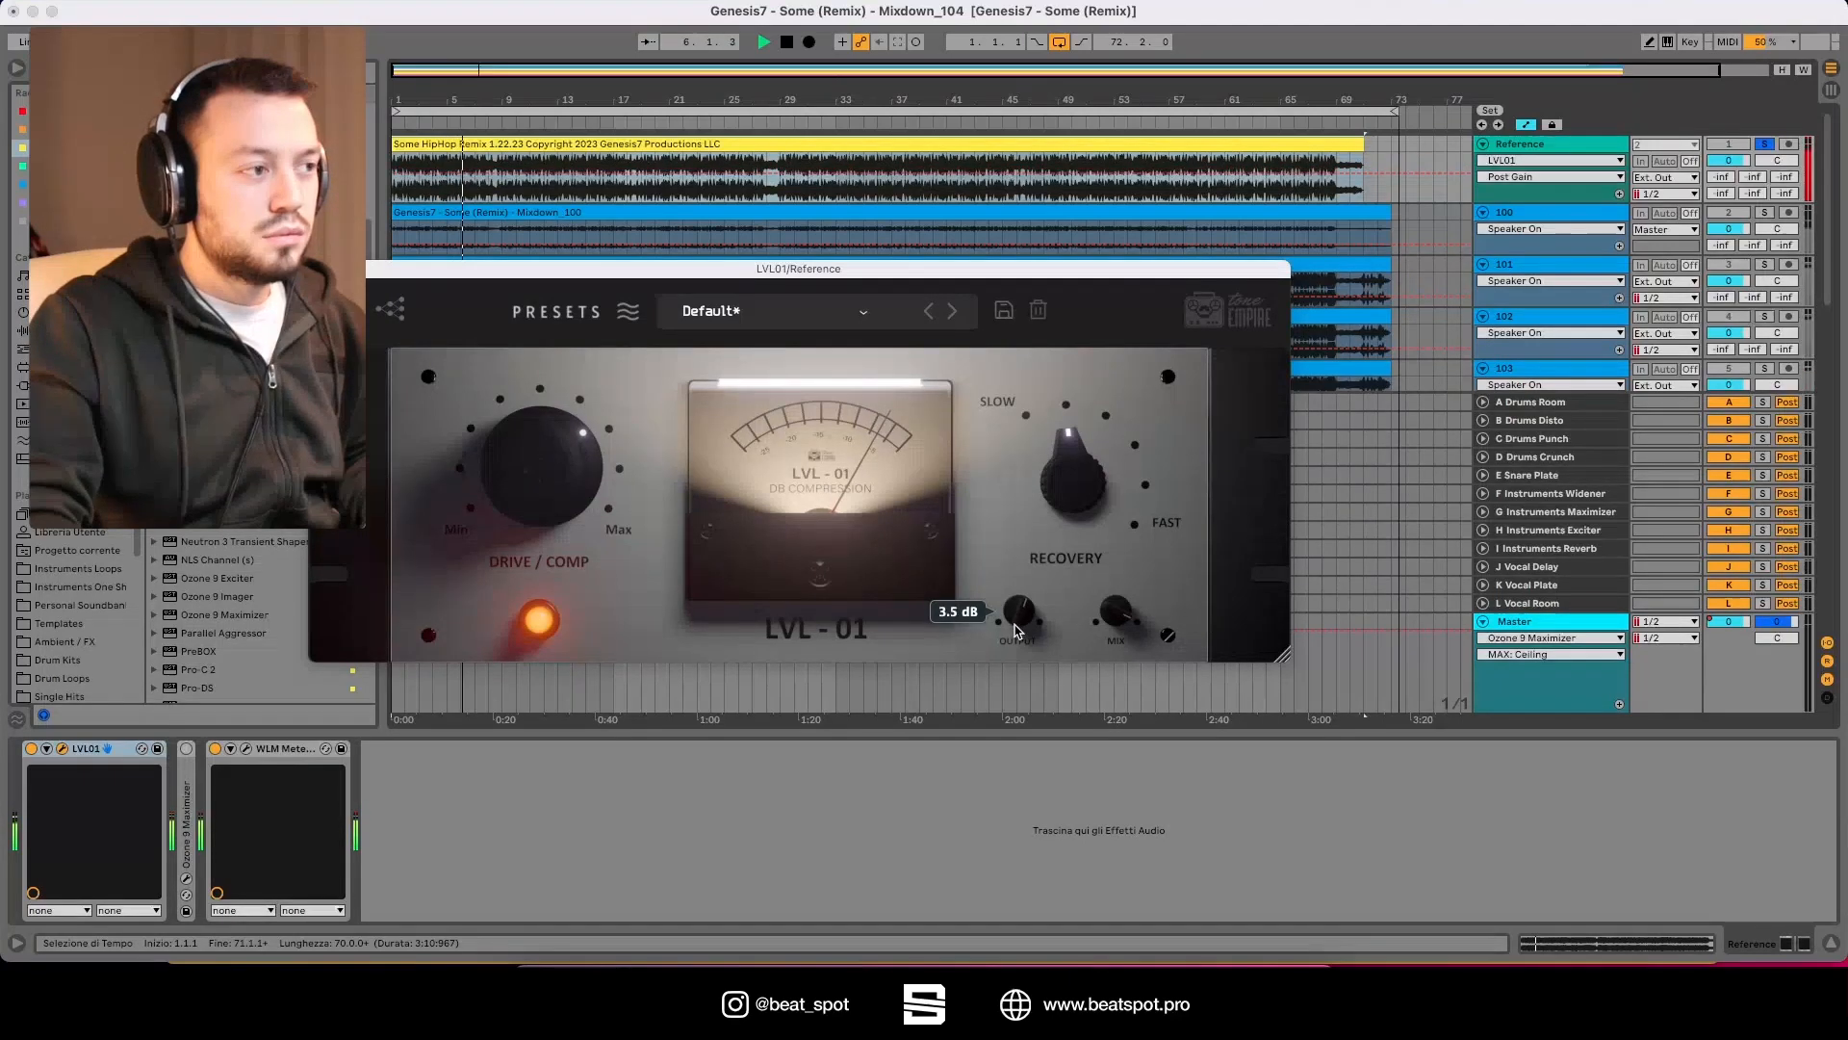
pyautogui.moveTo(1017, 612); pyautogui.dragTo(1016, 638)
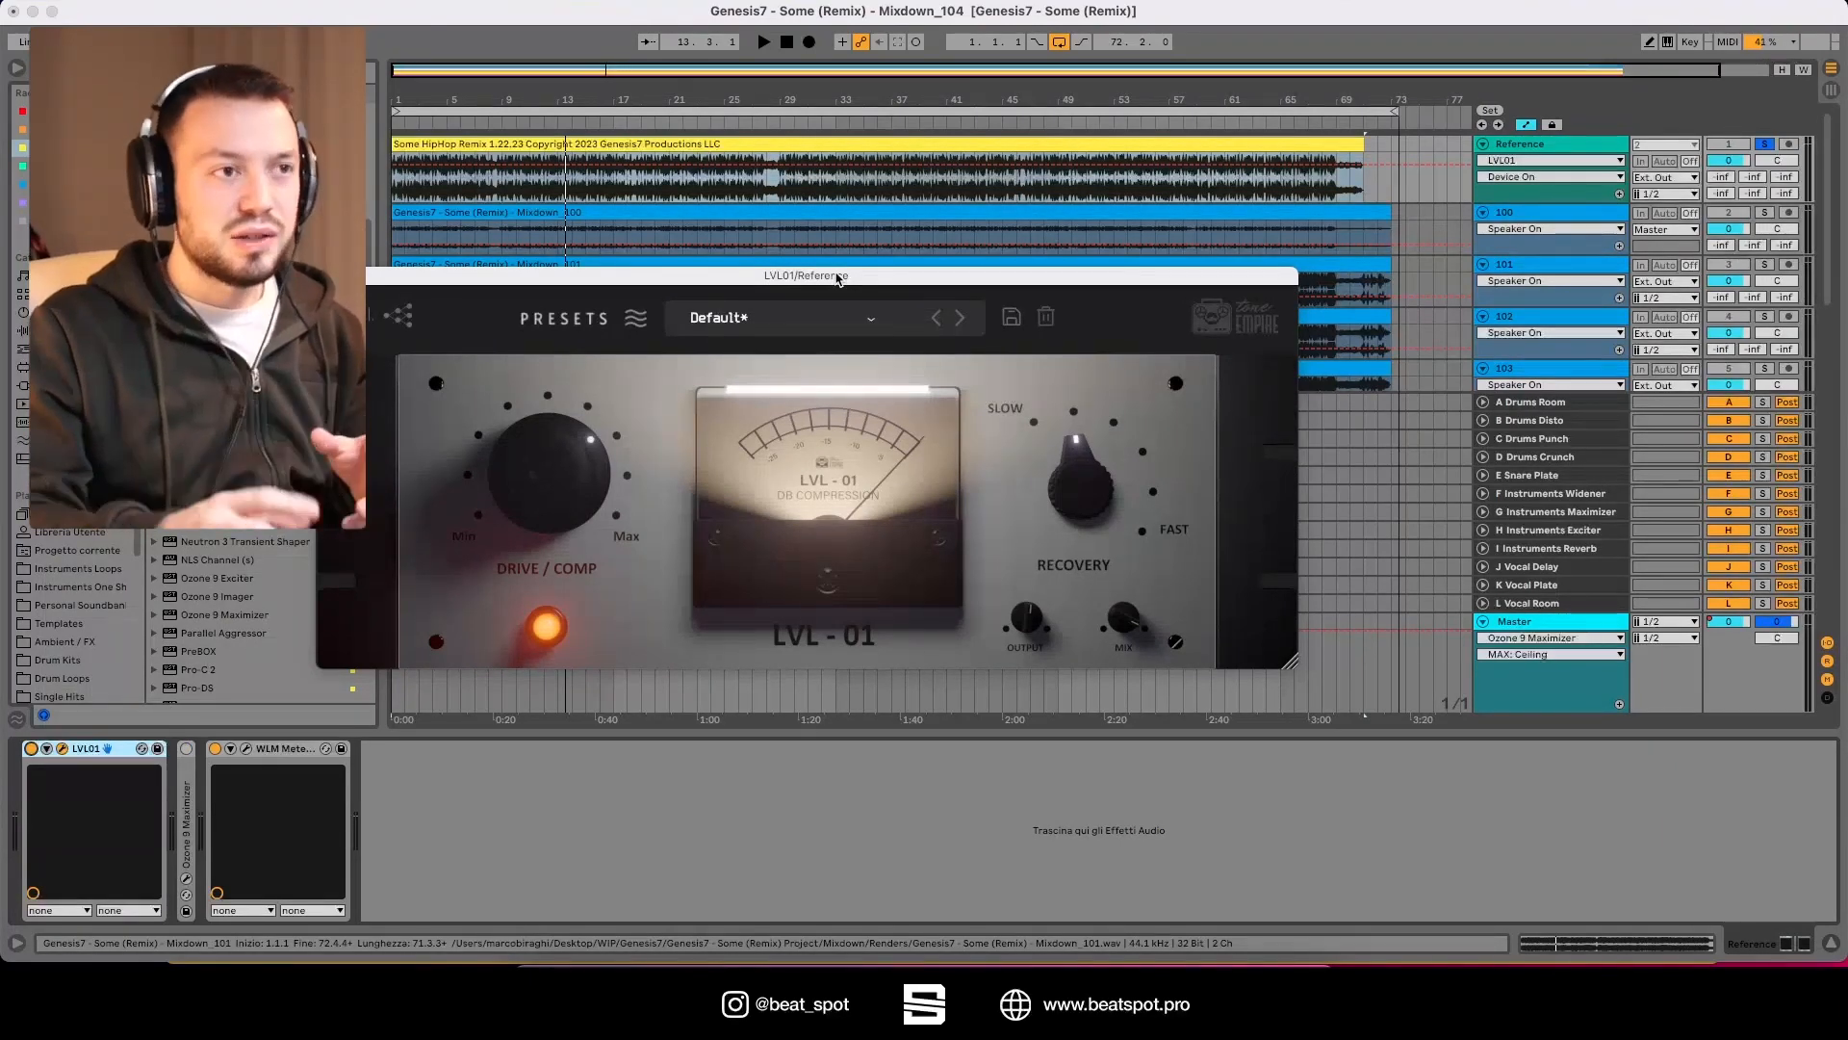
pyautogui.moveTo(807, 276); pyautogui.dragTo(863, 281)
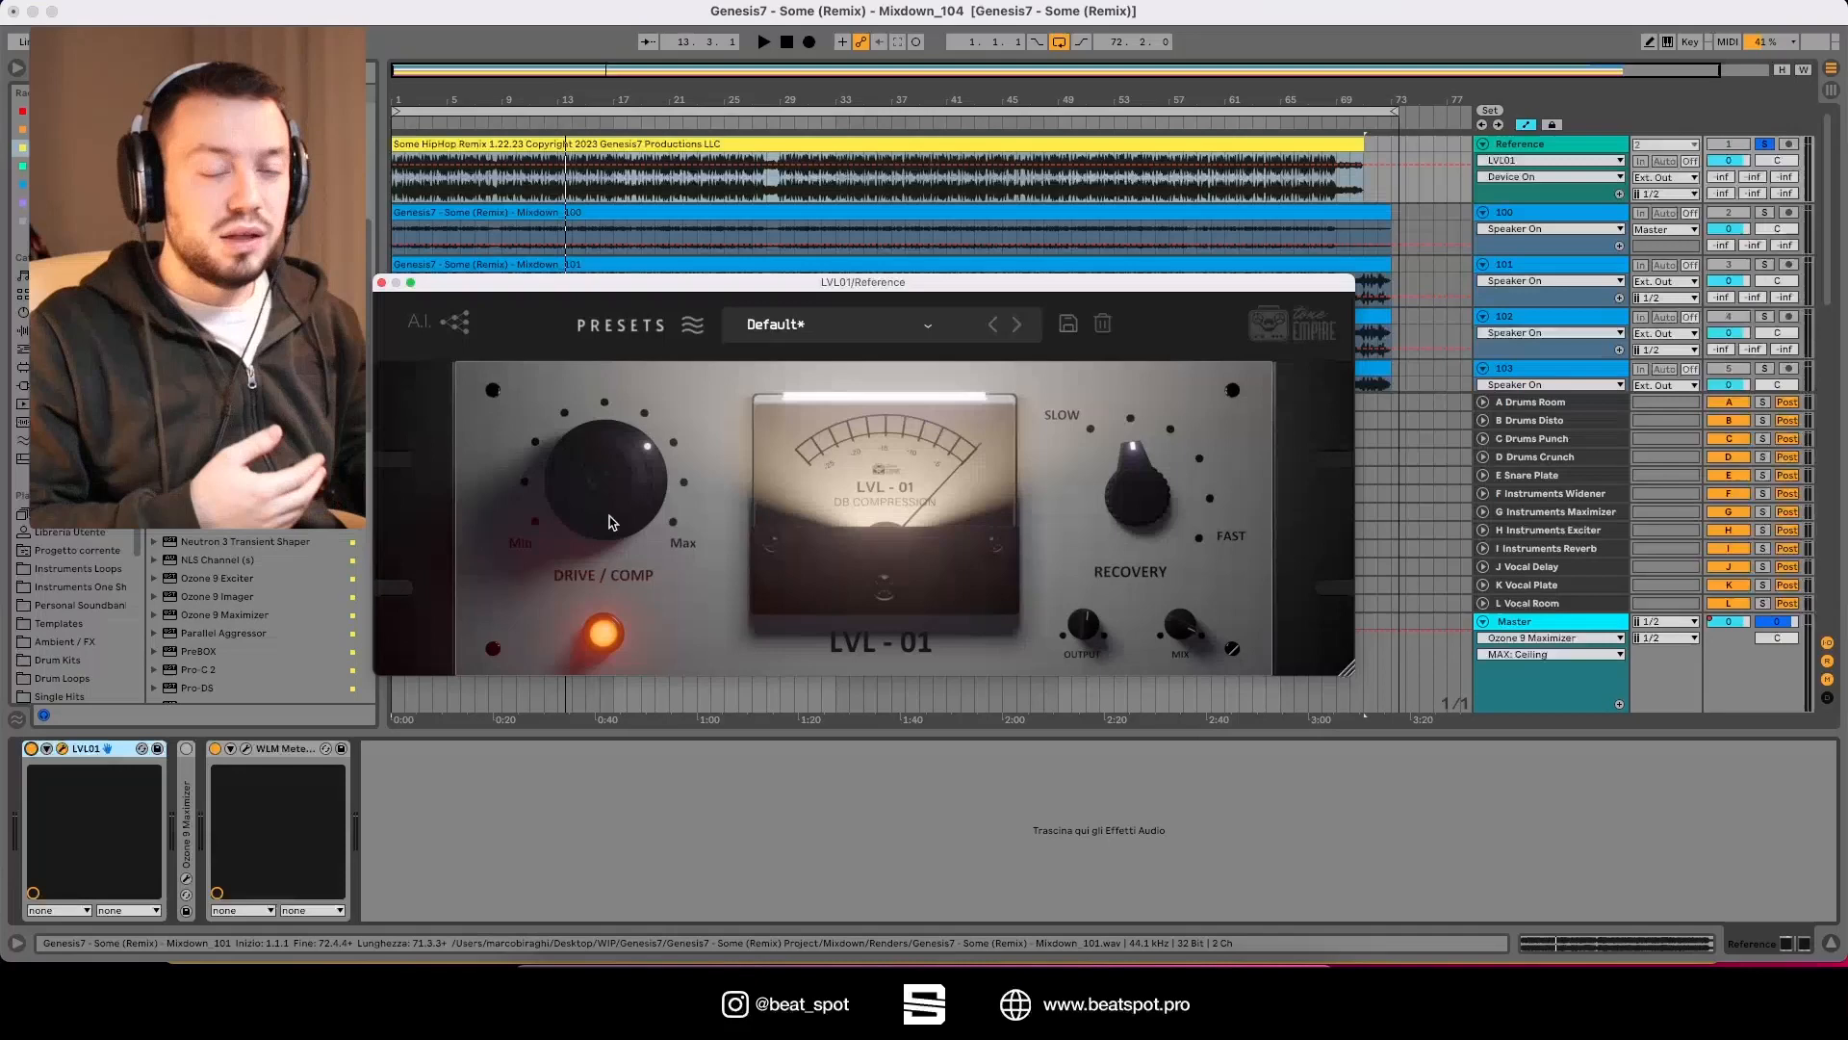
pyautogui.moveTo(862, 281); pyautogui.dragTo(862, 310)
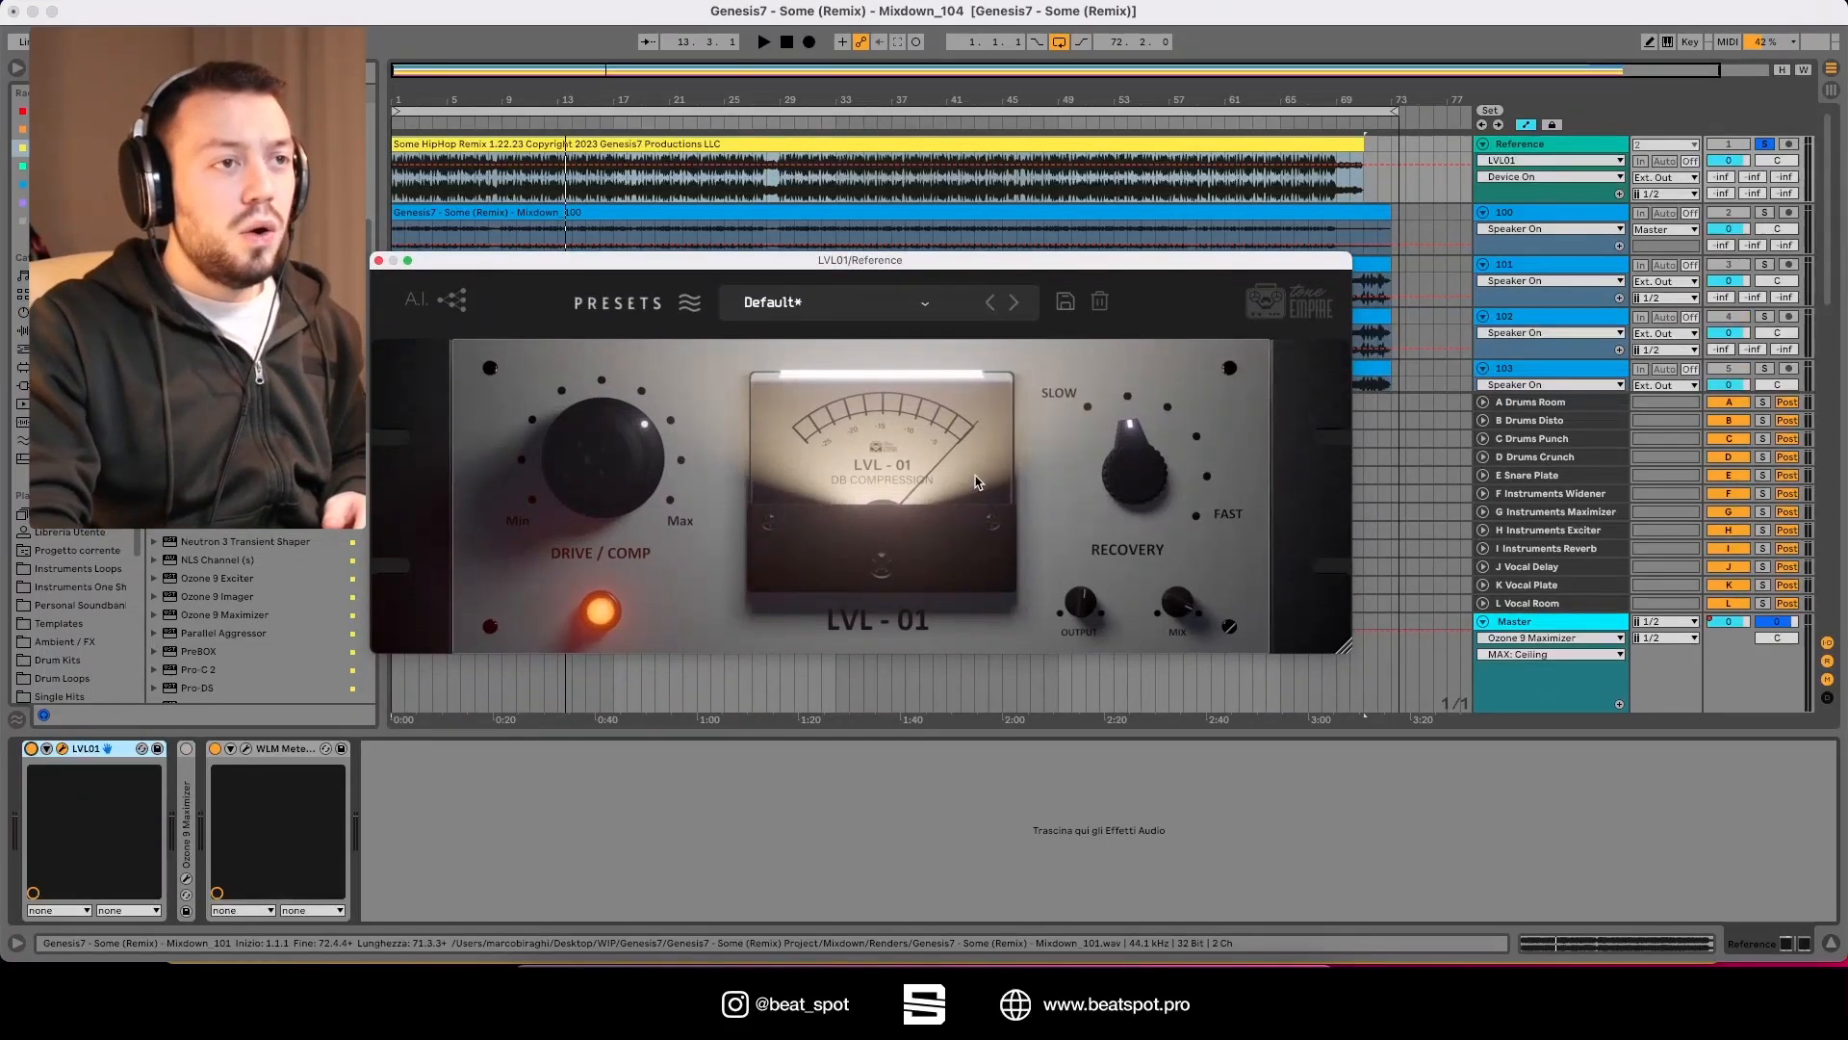
pyautogui.moveTo(932, 468)
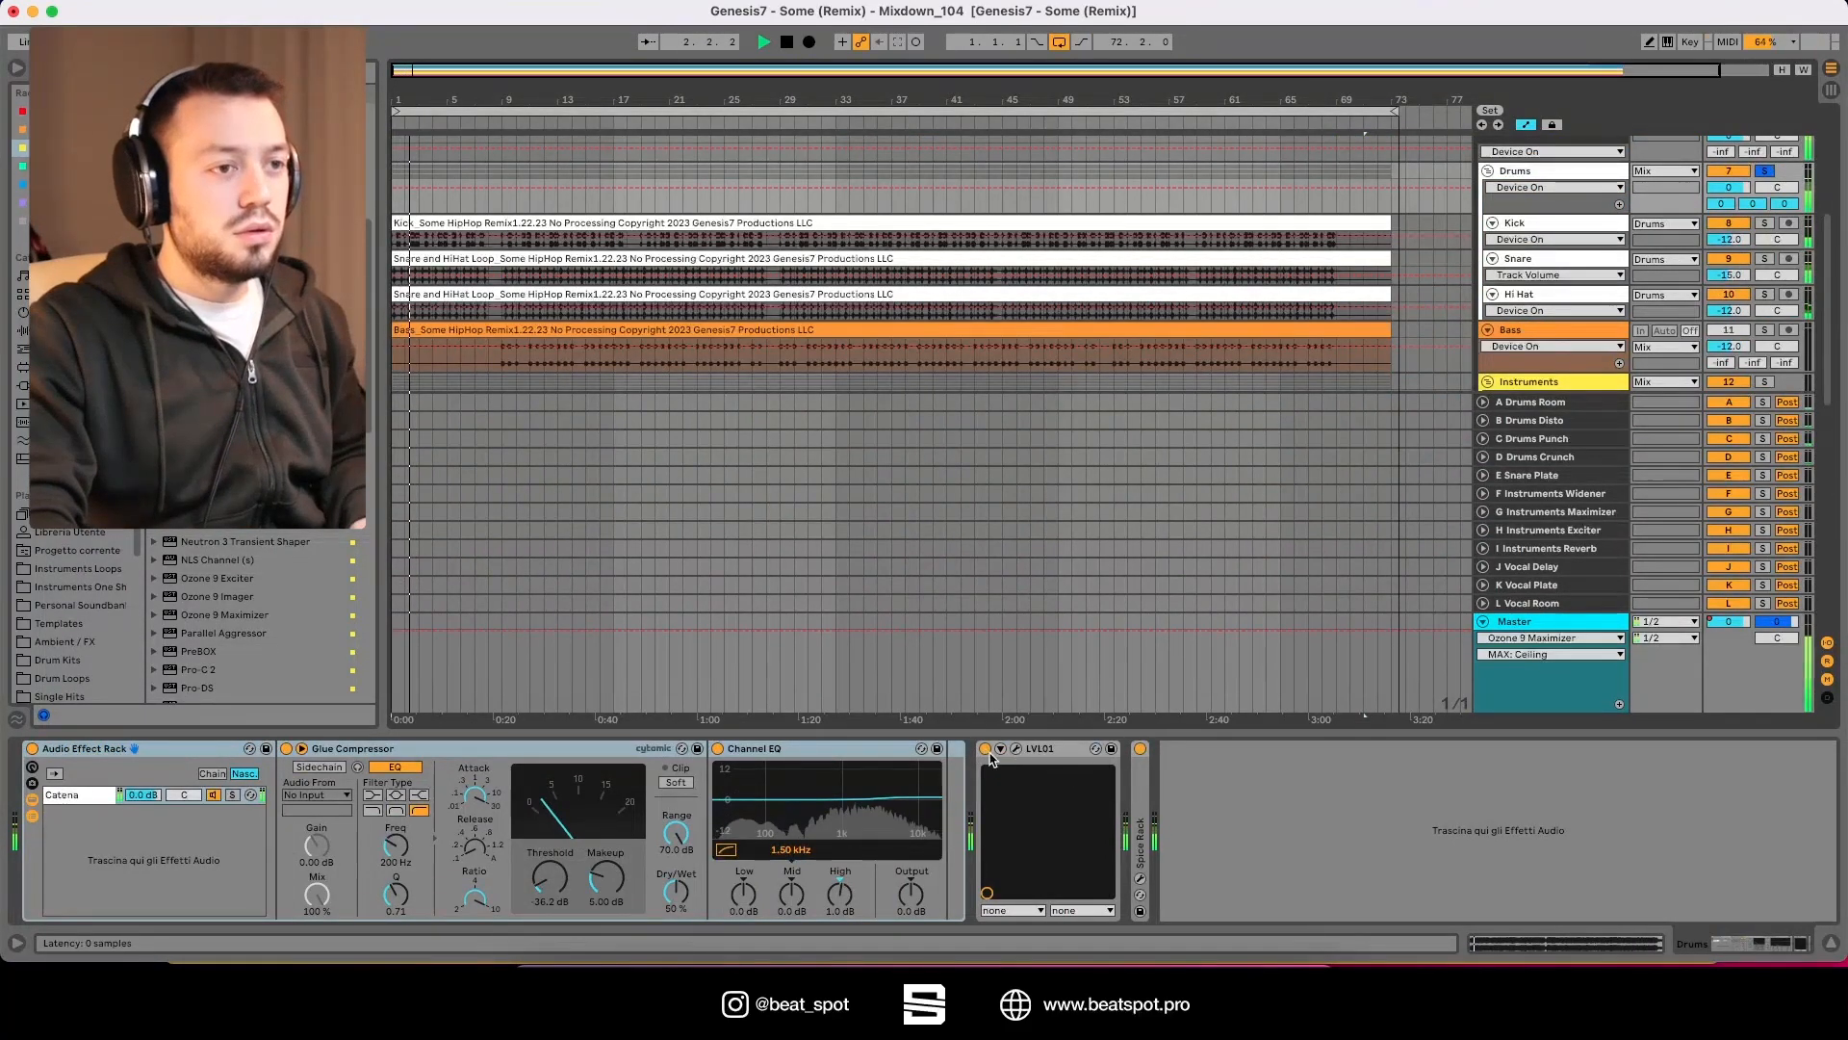
# Step: Bring up the Drums bus LVL-01 compressor and adjust its recovery speed
pyautogui.click(986, 753)
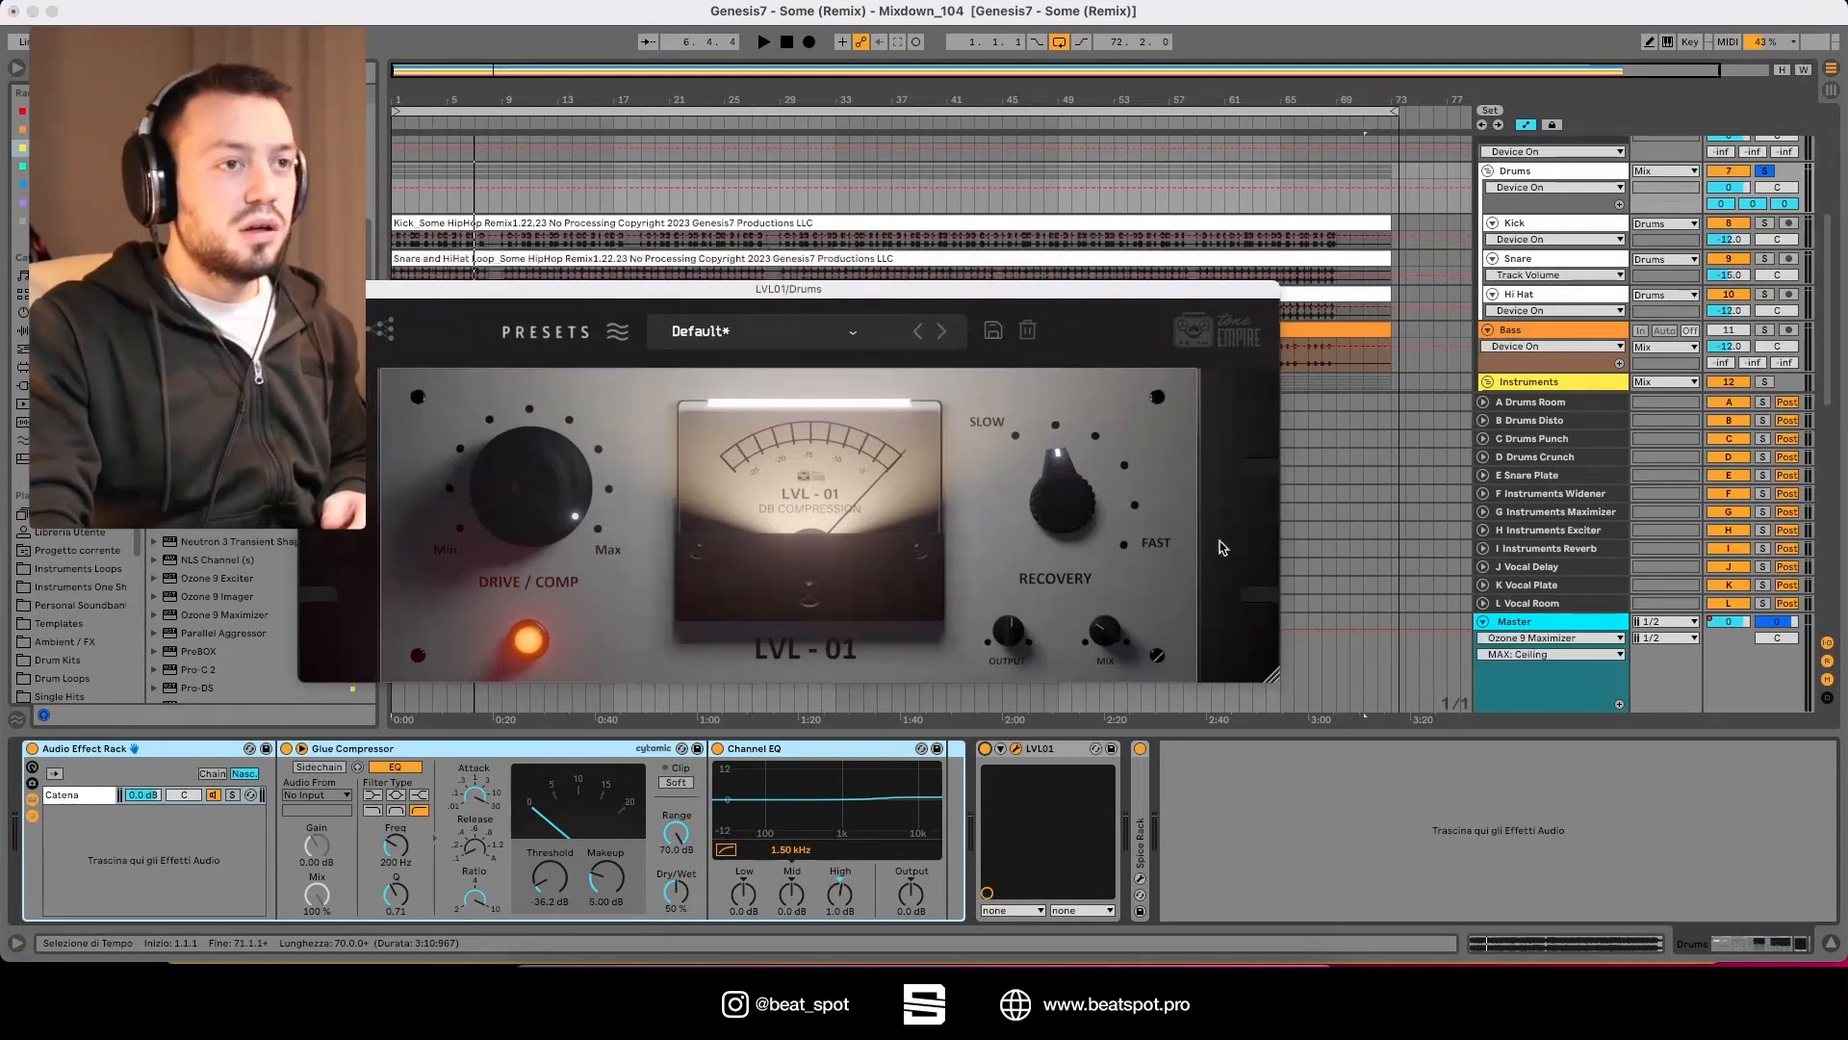
pyautogui.moveTo(1105, 637); pyautogui.dragTo(1105, 637)
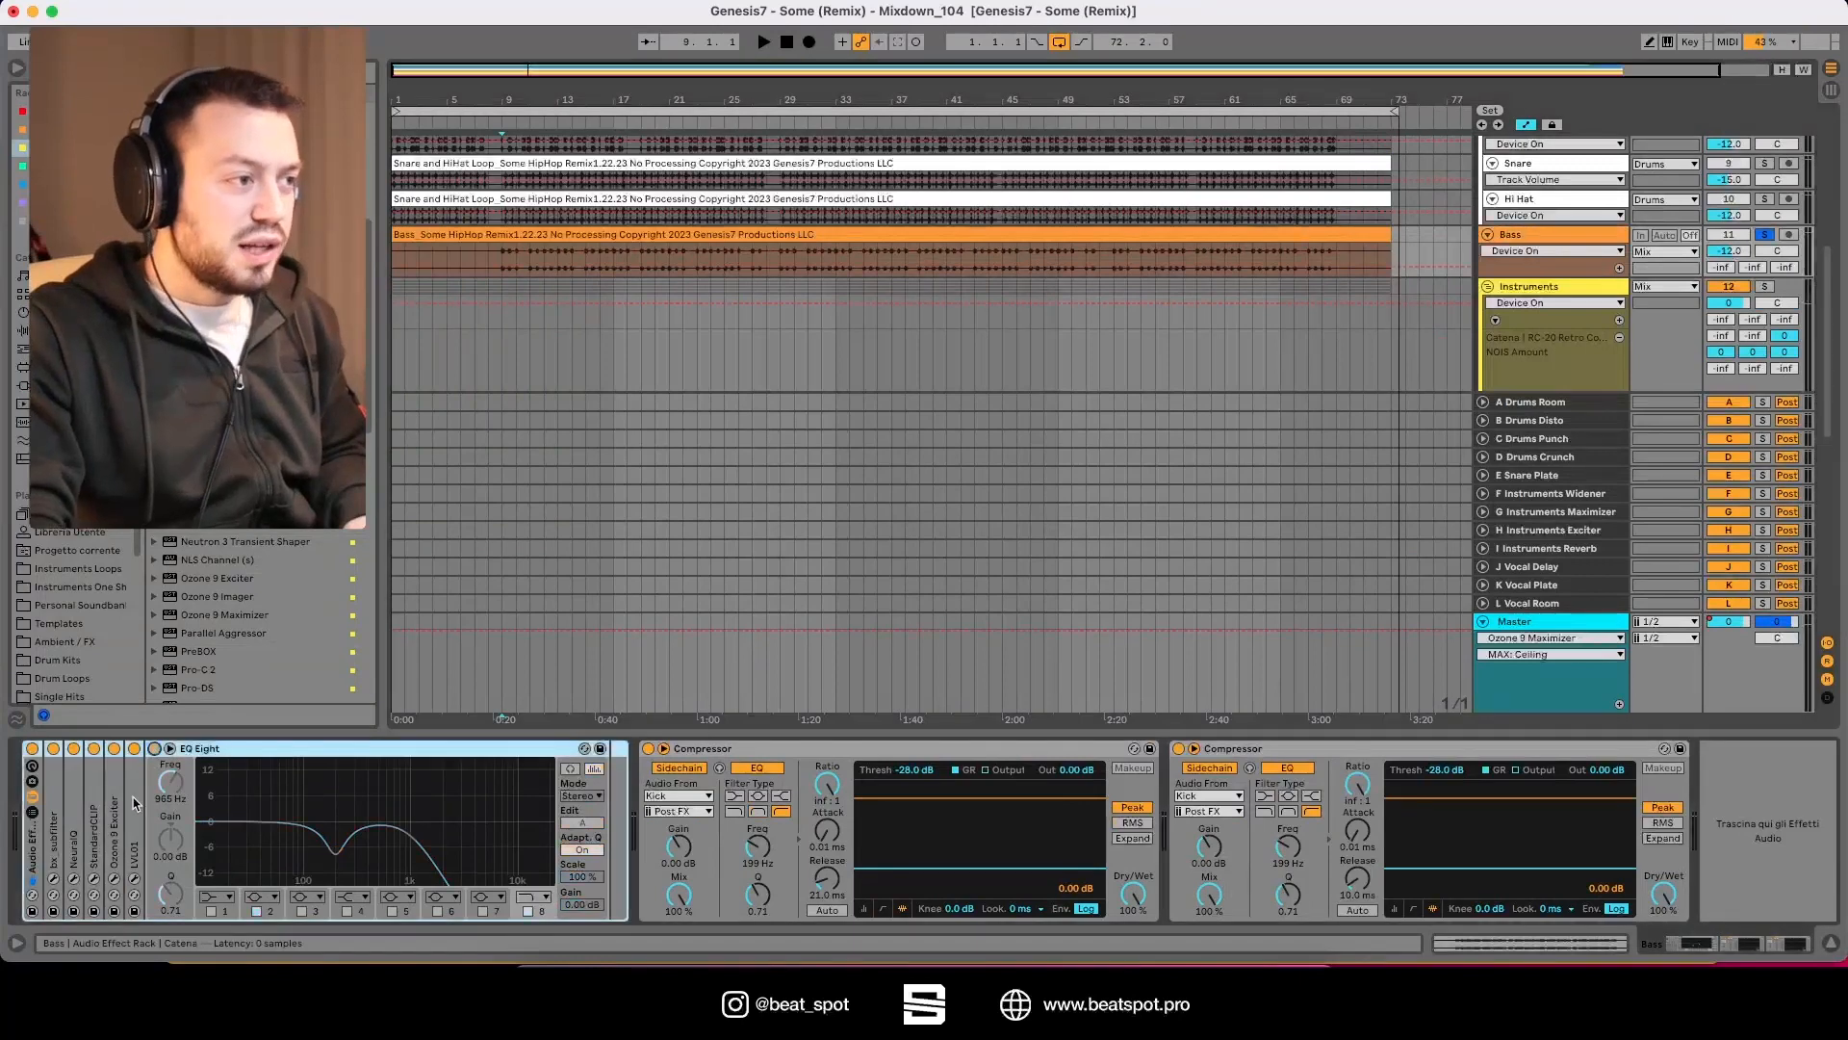
# Step: Show the Bass track's effect rack and toggle one of its chains for auditioning
pyautogui.click(762, 40)
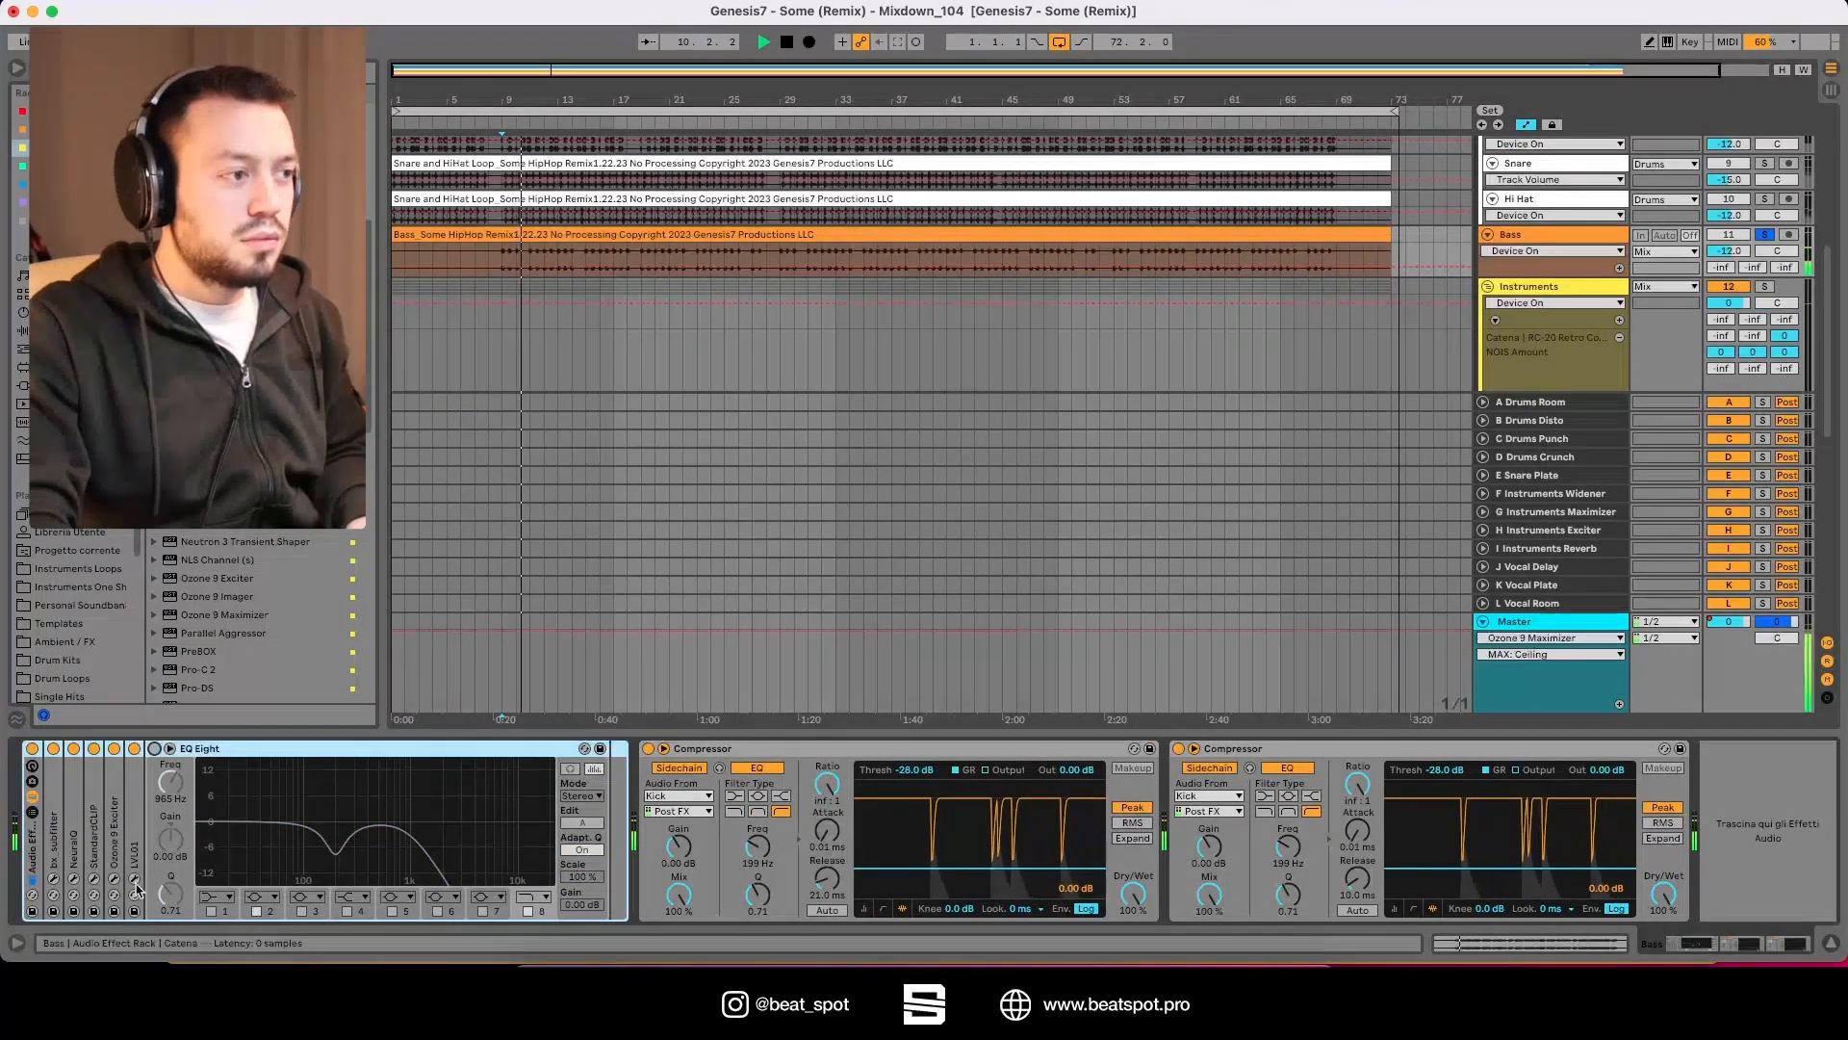
pyautogui.click(133, 751)
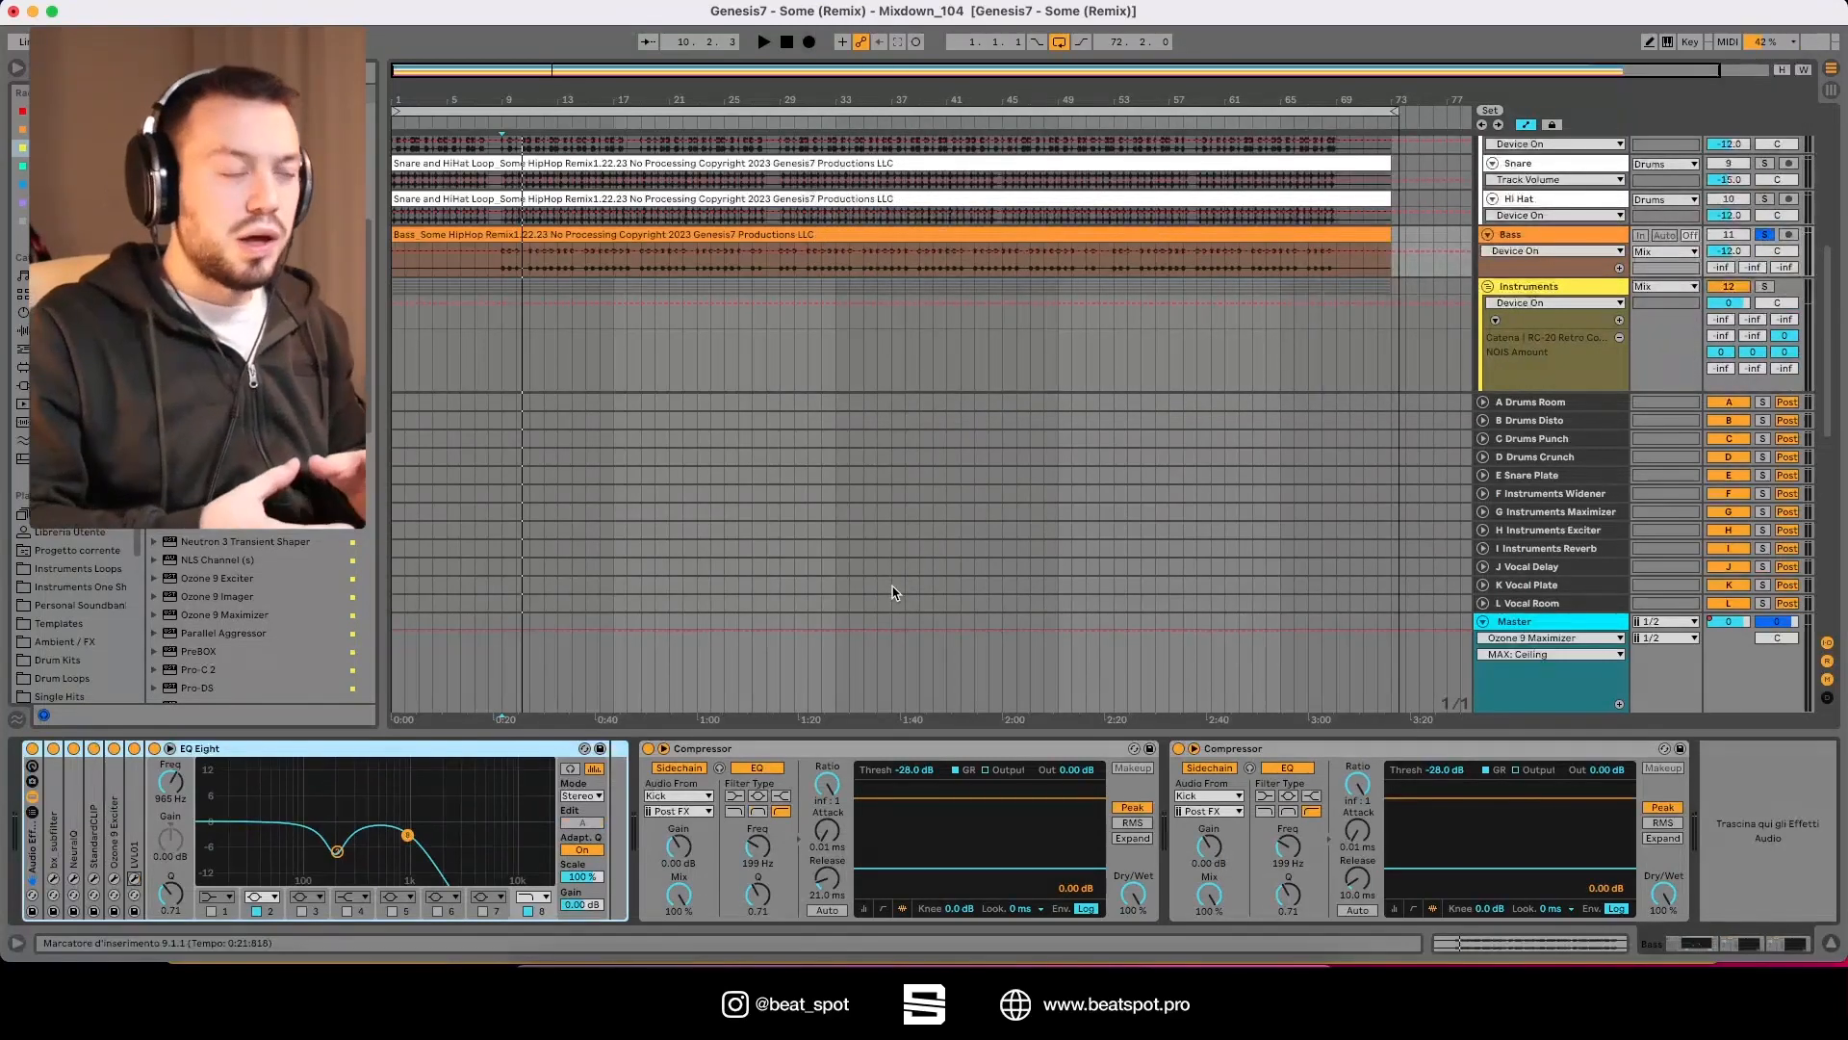
pyautogui.click(1529, 285)
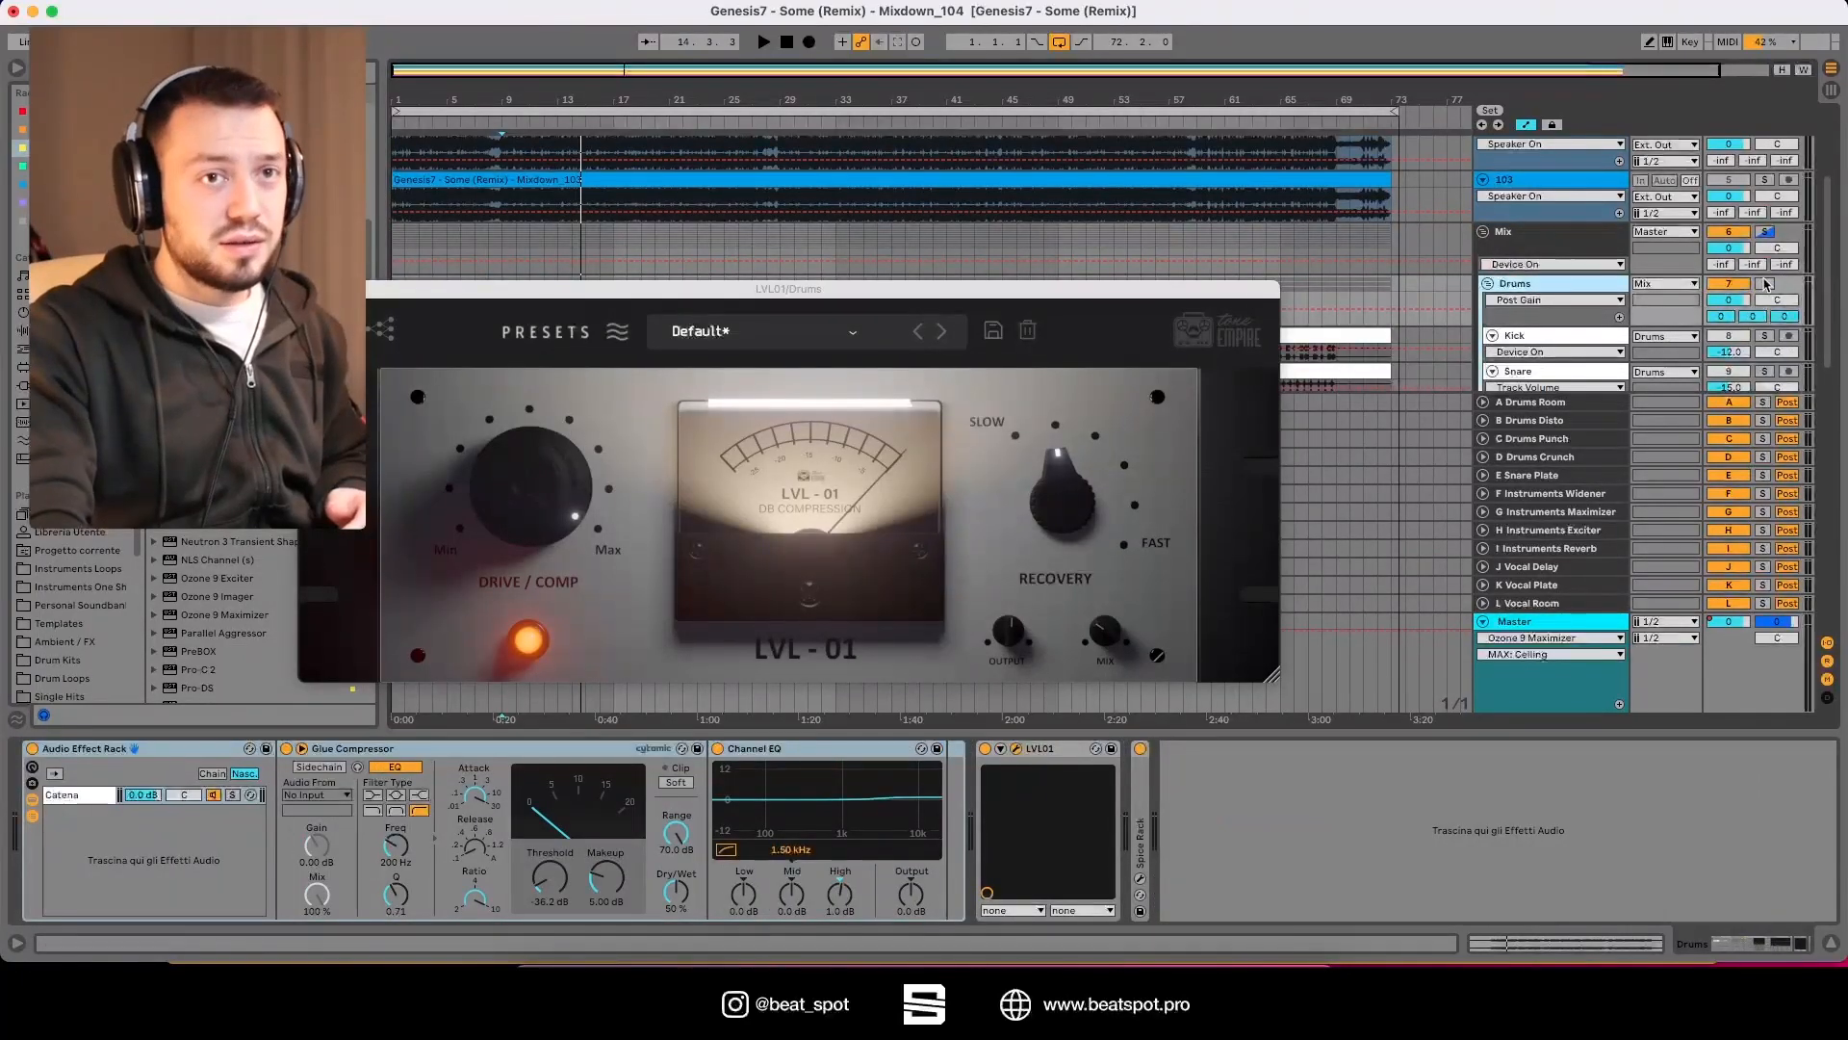
# Step: Load the Mix Bus 01 preset into the Mix bus LVL-01 compressor
pyautogui.click(755, 331)
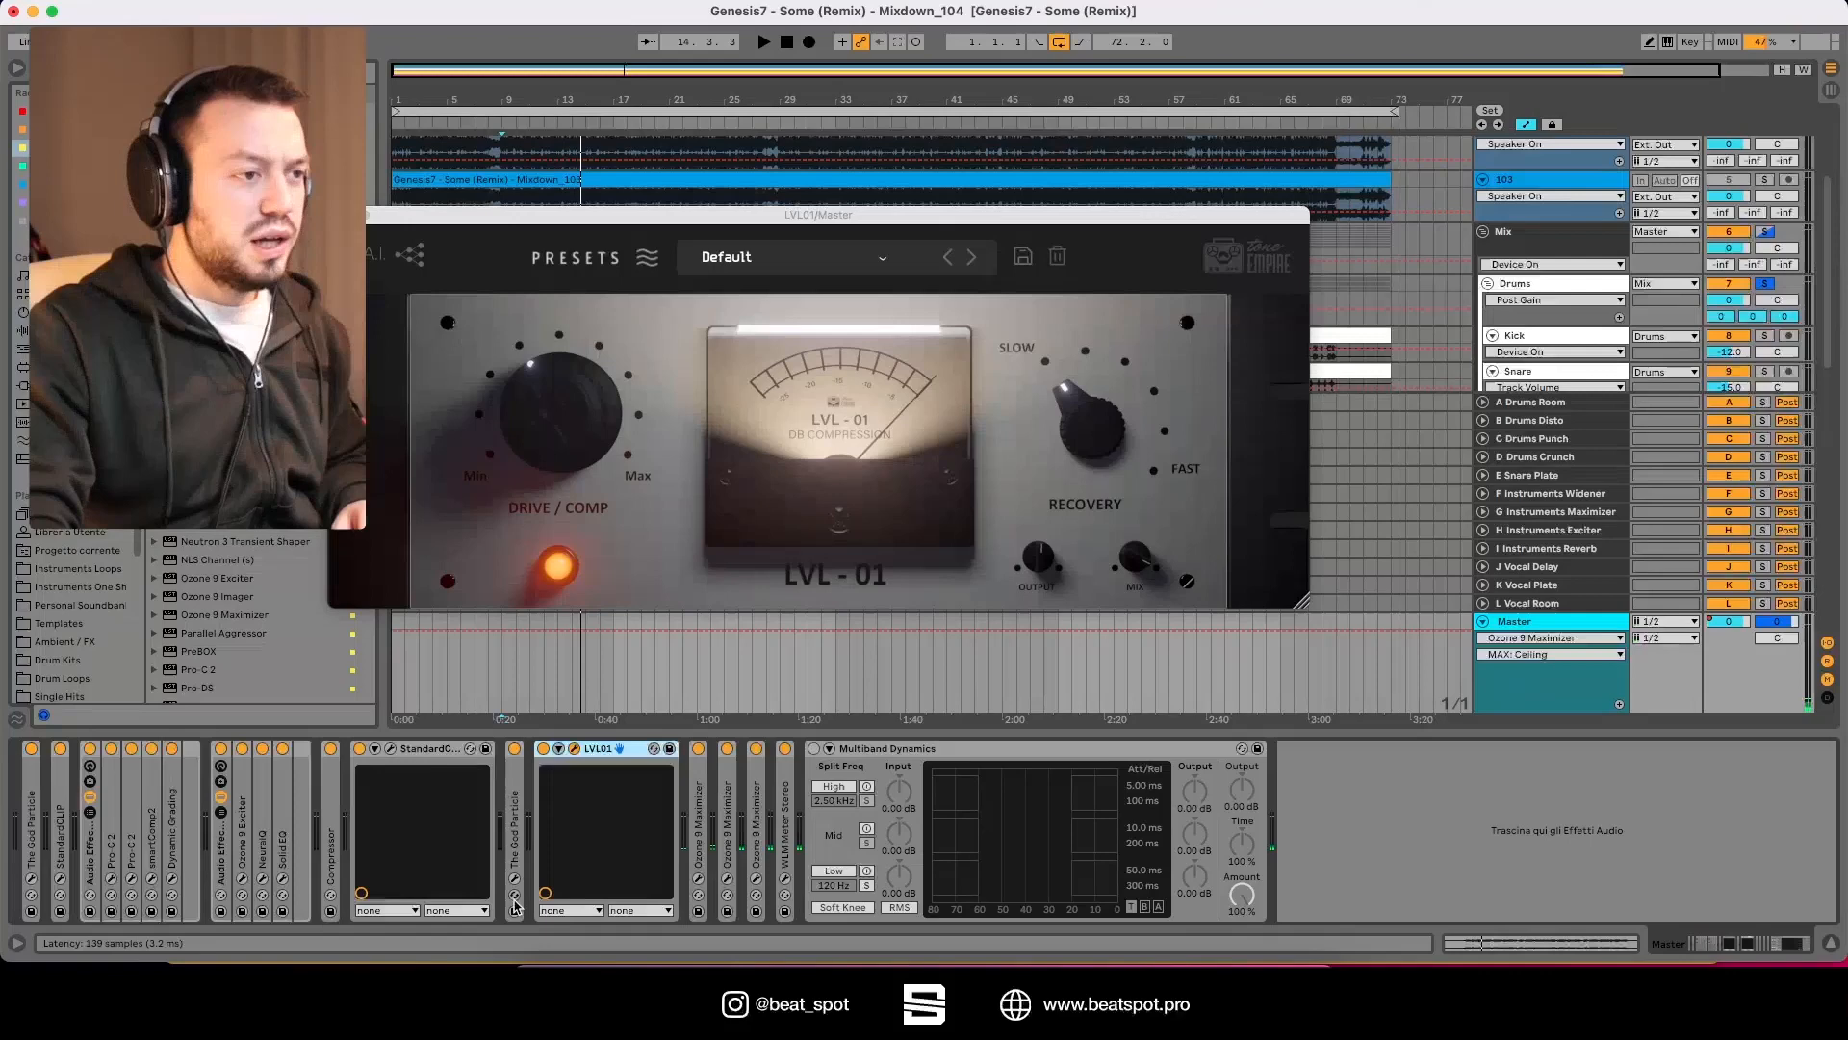
pyautogui.click(837, 257)
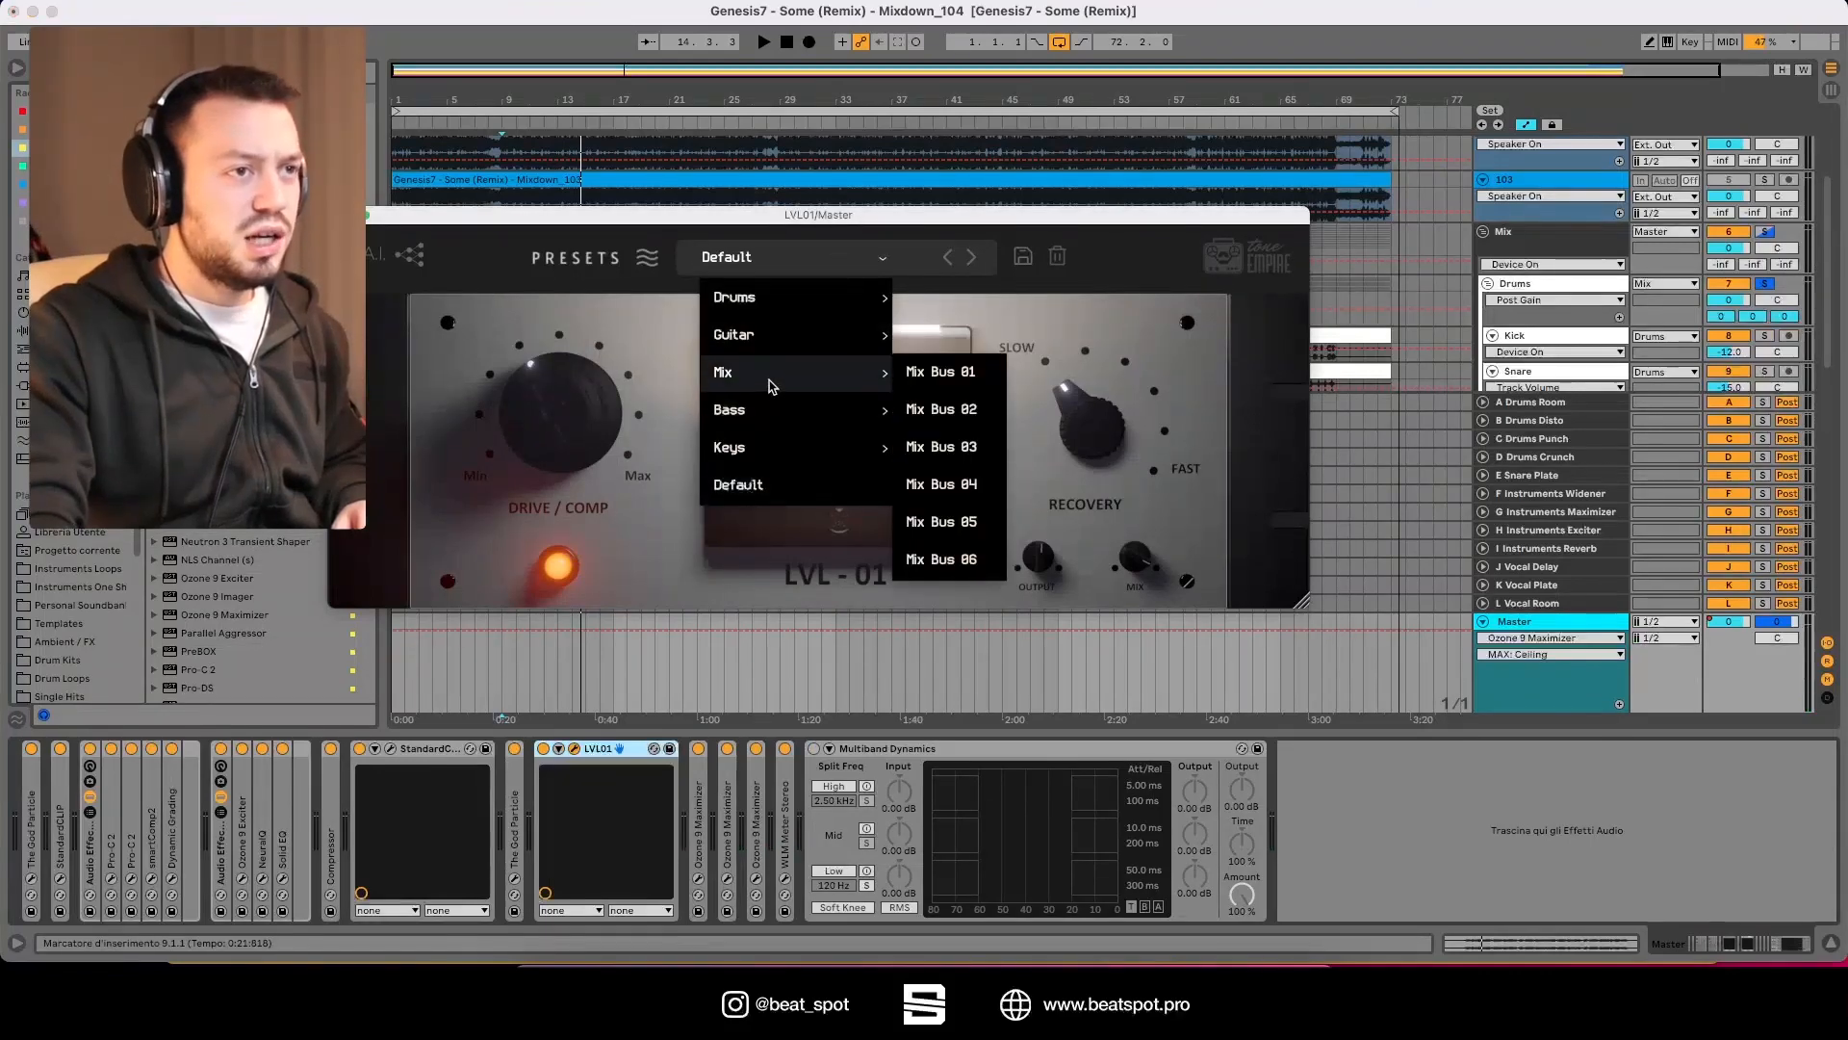
pyautogui.click(939, 372)
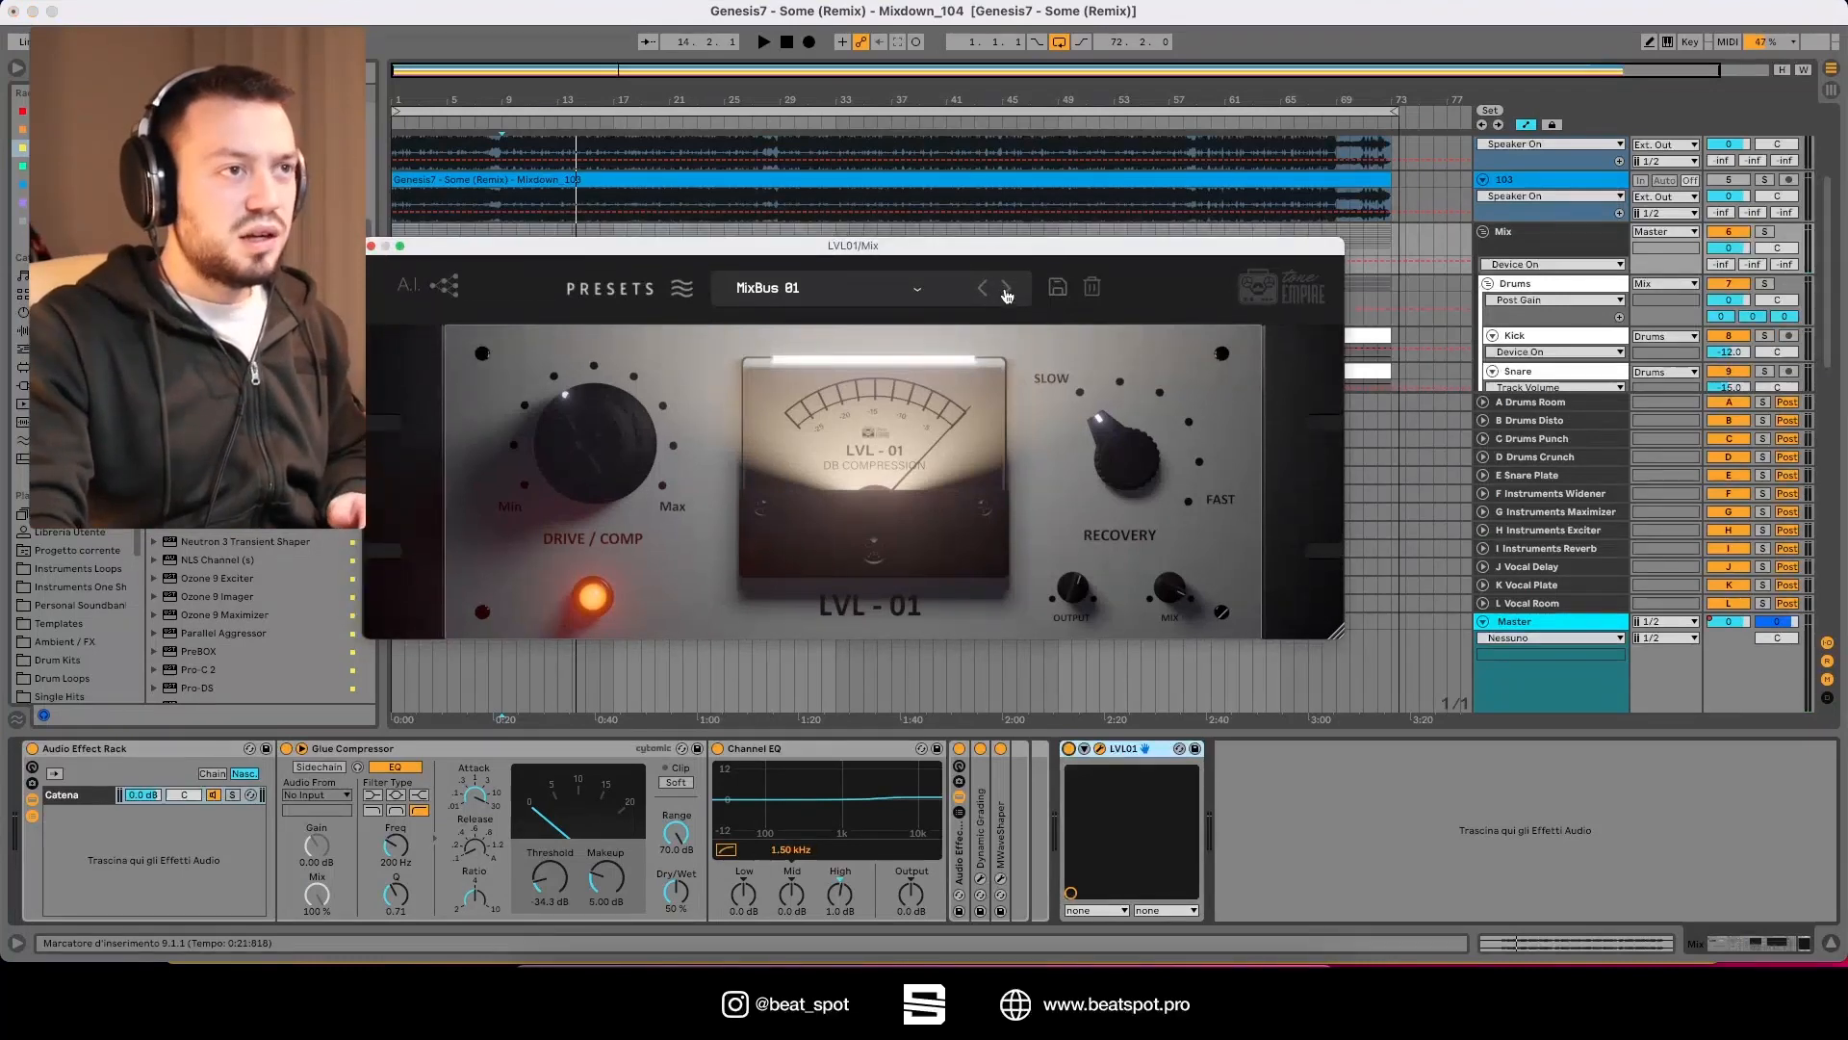
# Step: Try the Mix Bus 02 preset with a small knob tweak, then settle on Mix Bus 03
pyautogui.click(1003, 287)
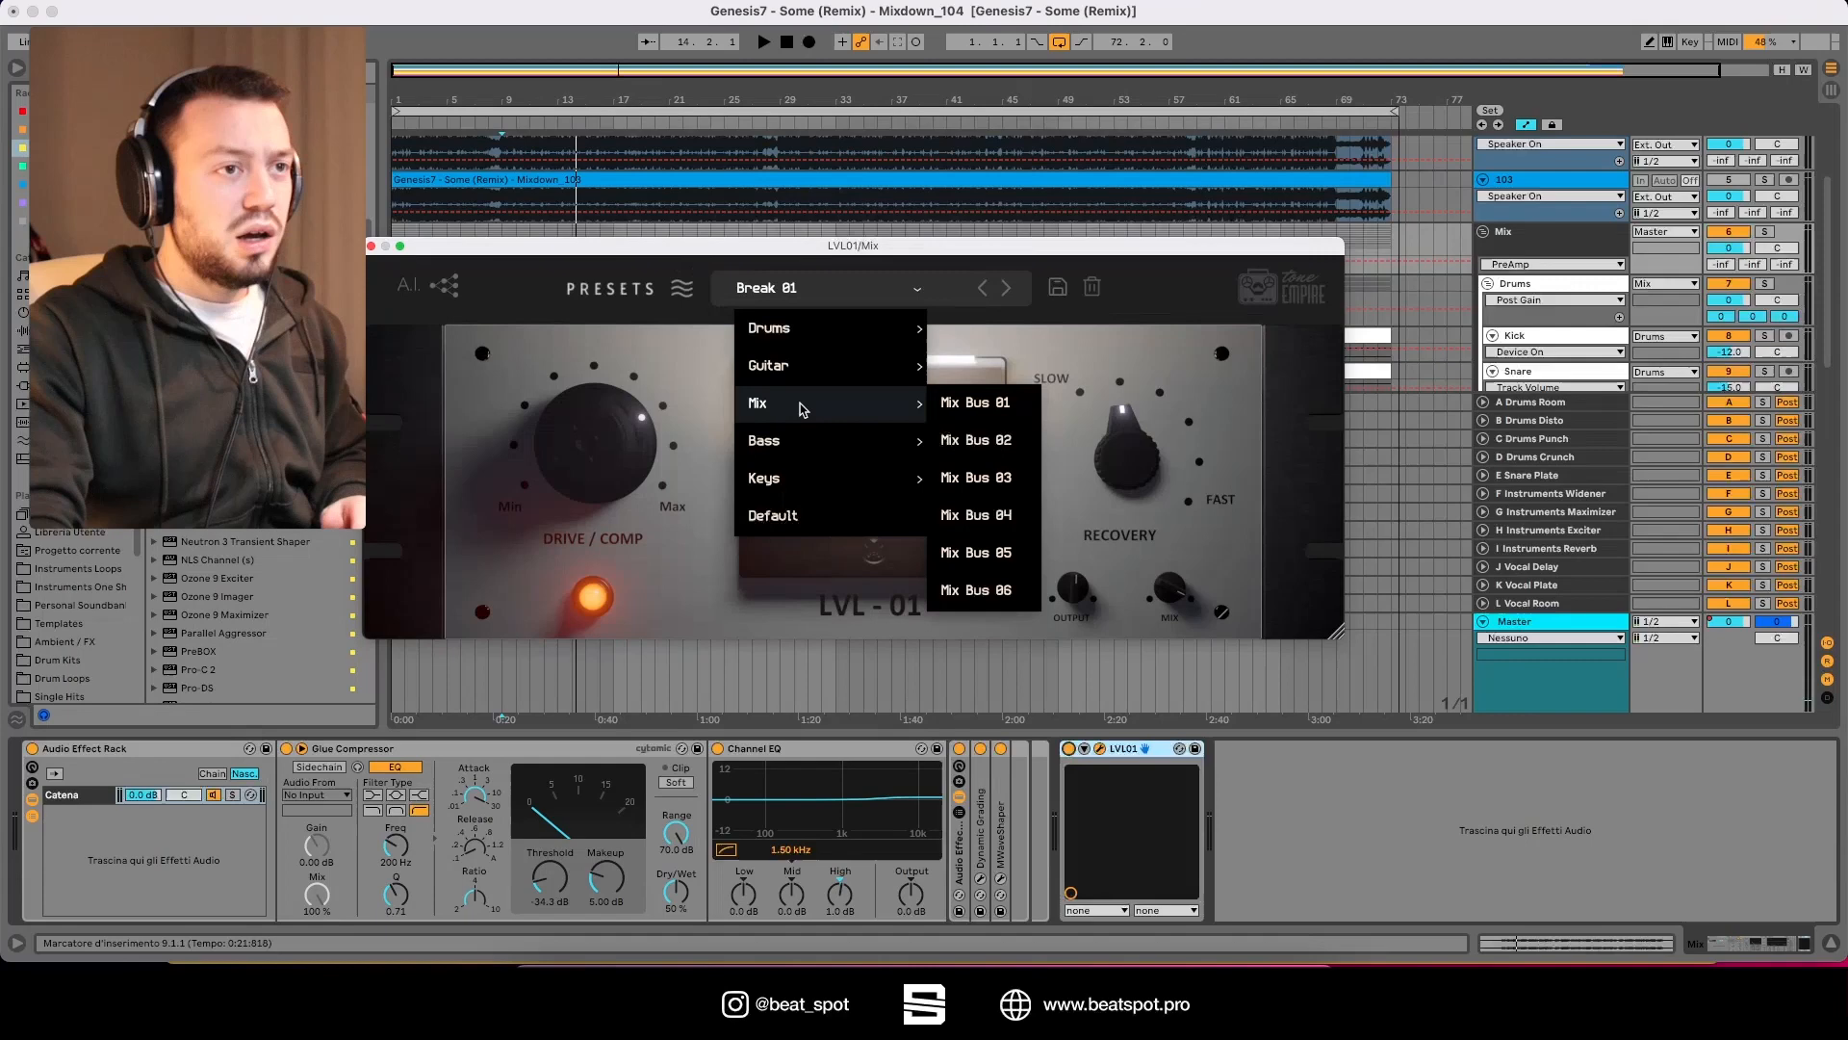
pyautogui.click(974, 439)
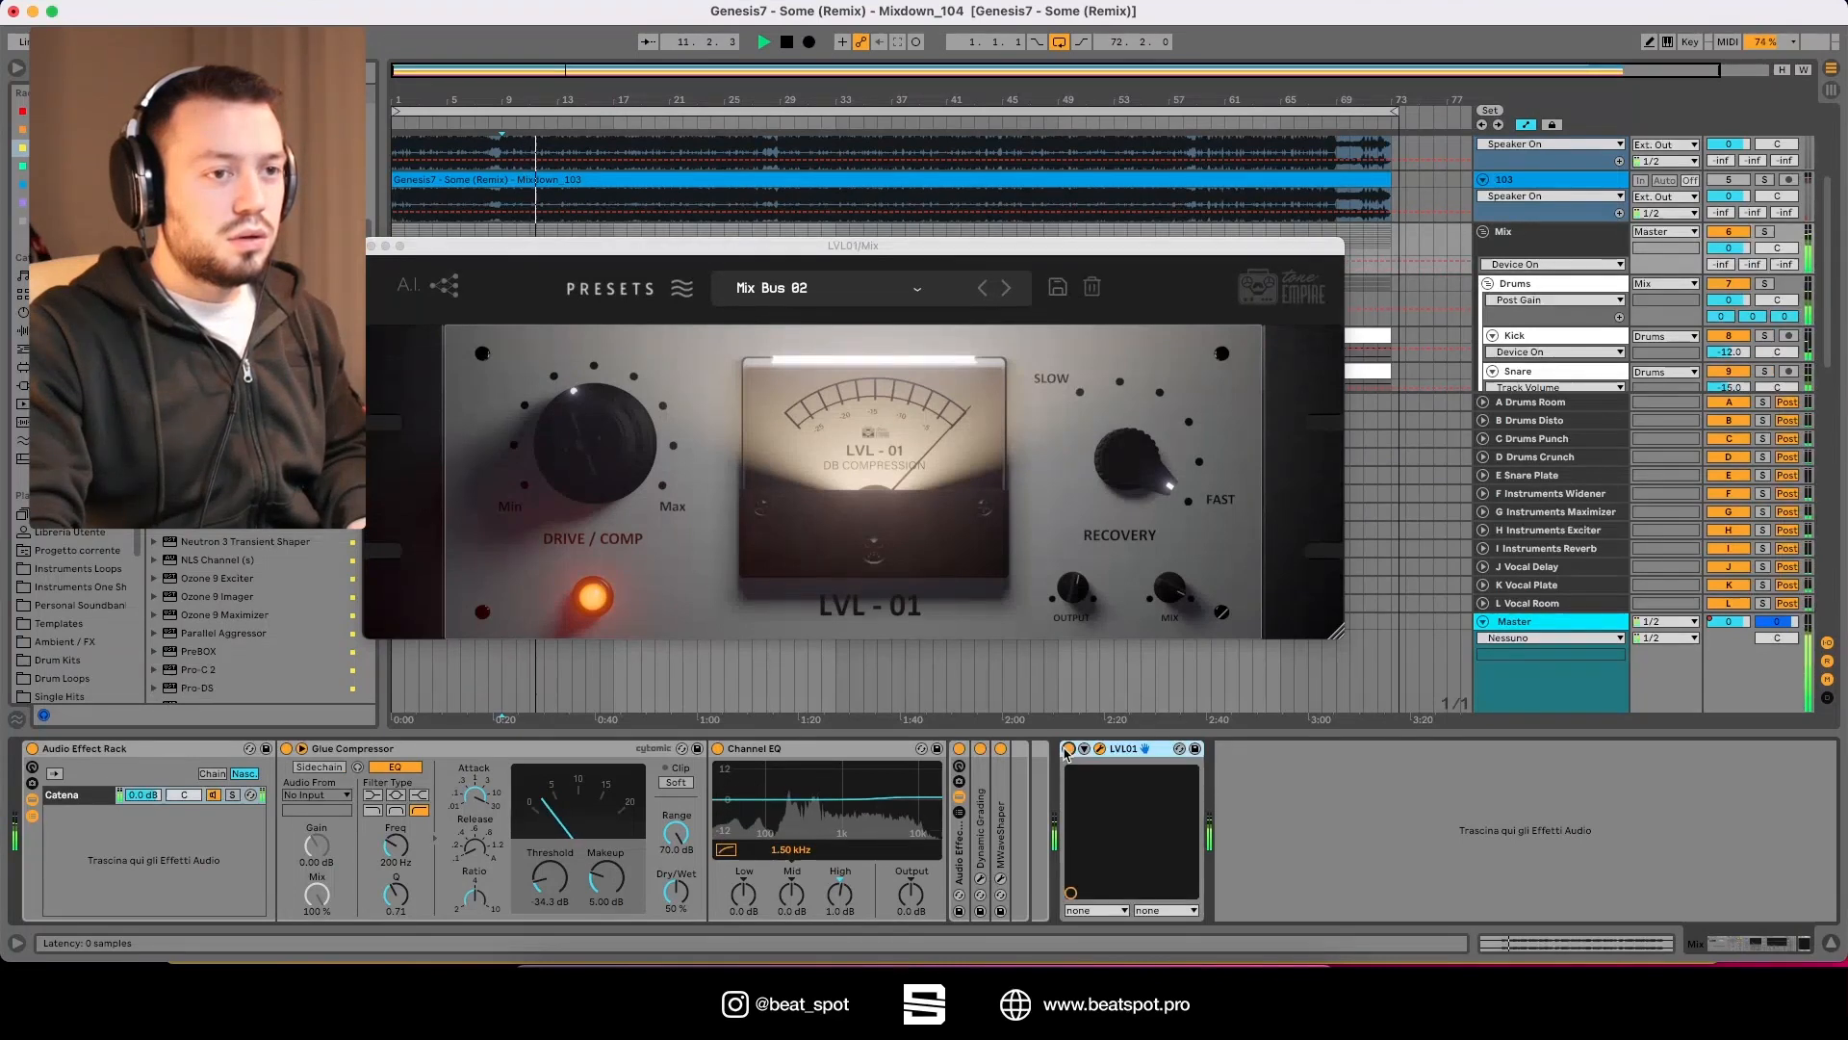
pyautogui.moveTo(1168, 589); pyautogui.dragTo(1168, 584)
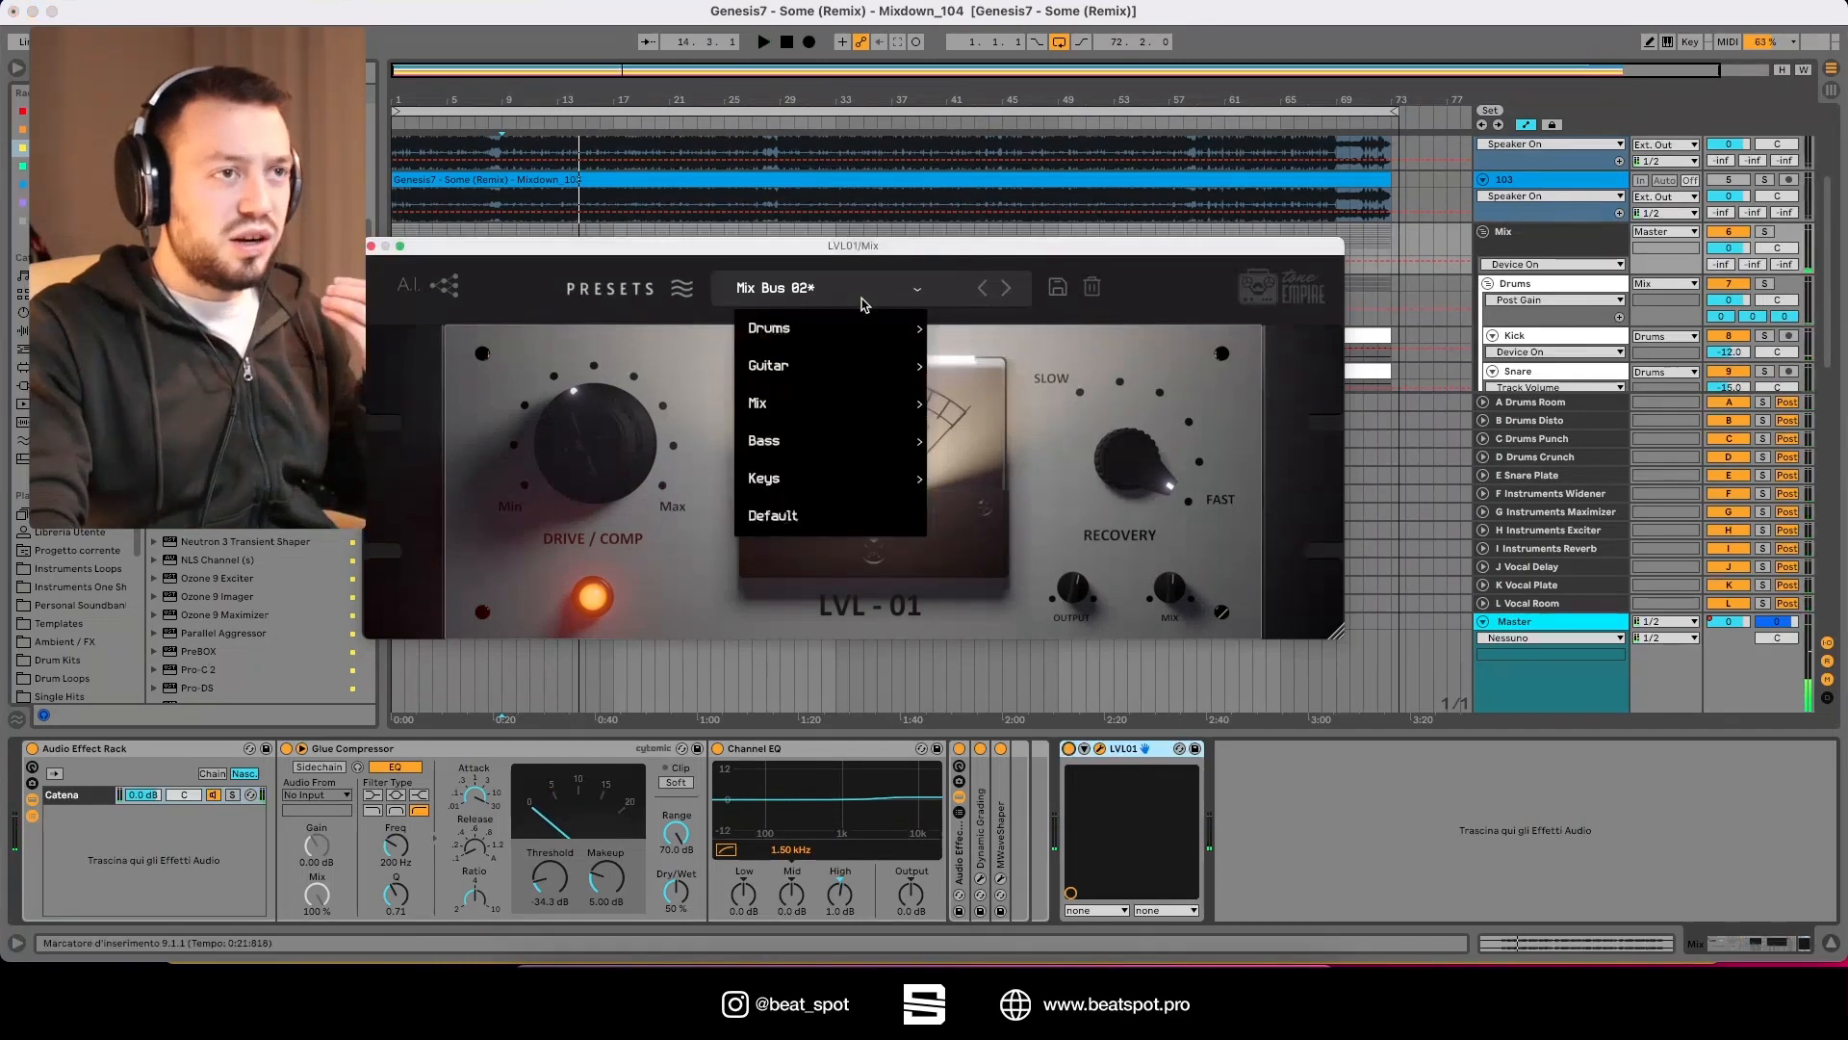
pyautogui.moveTo(754, 402)
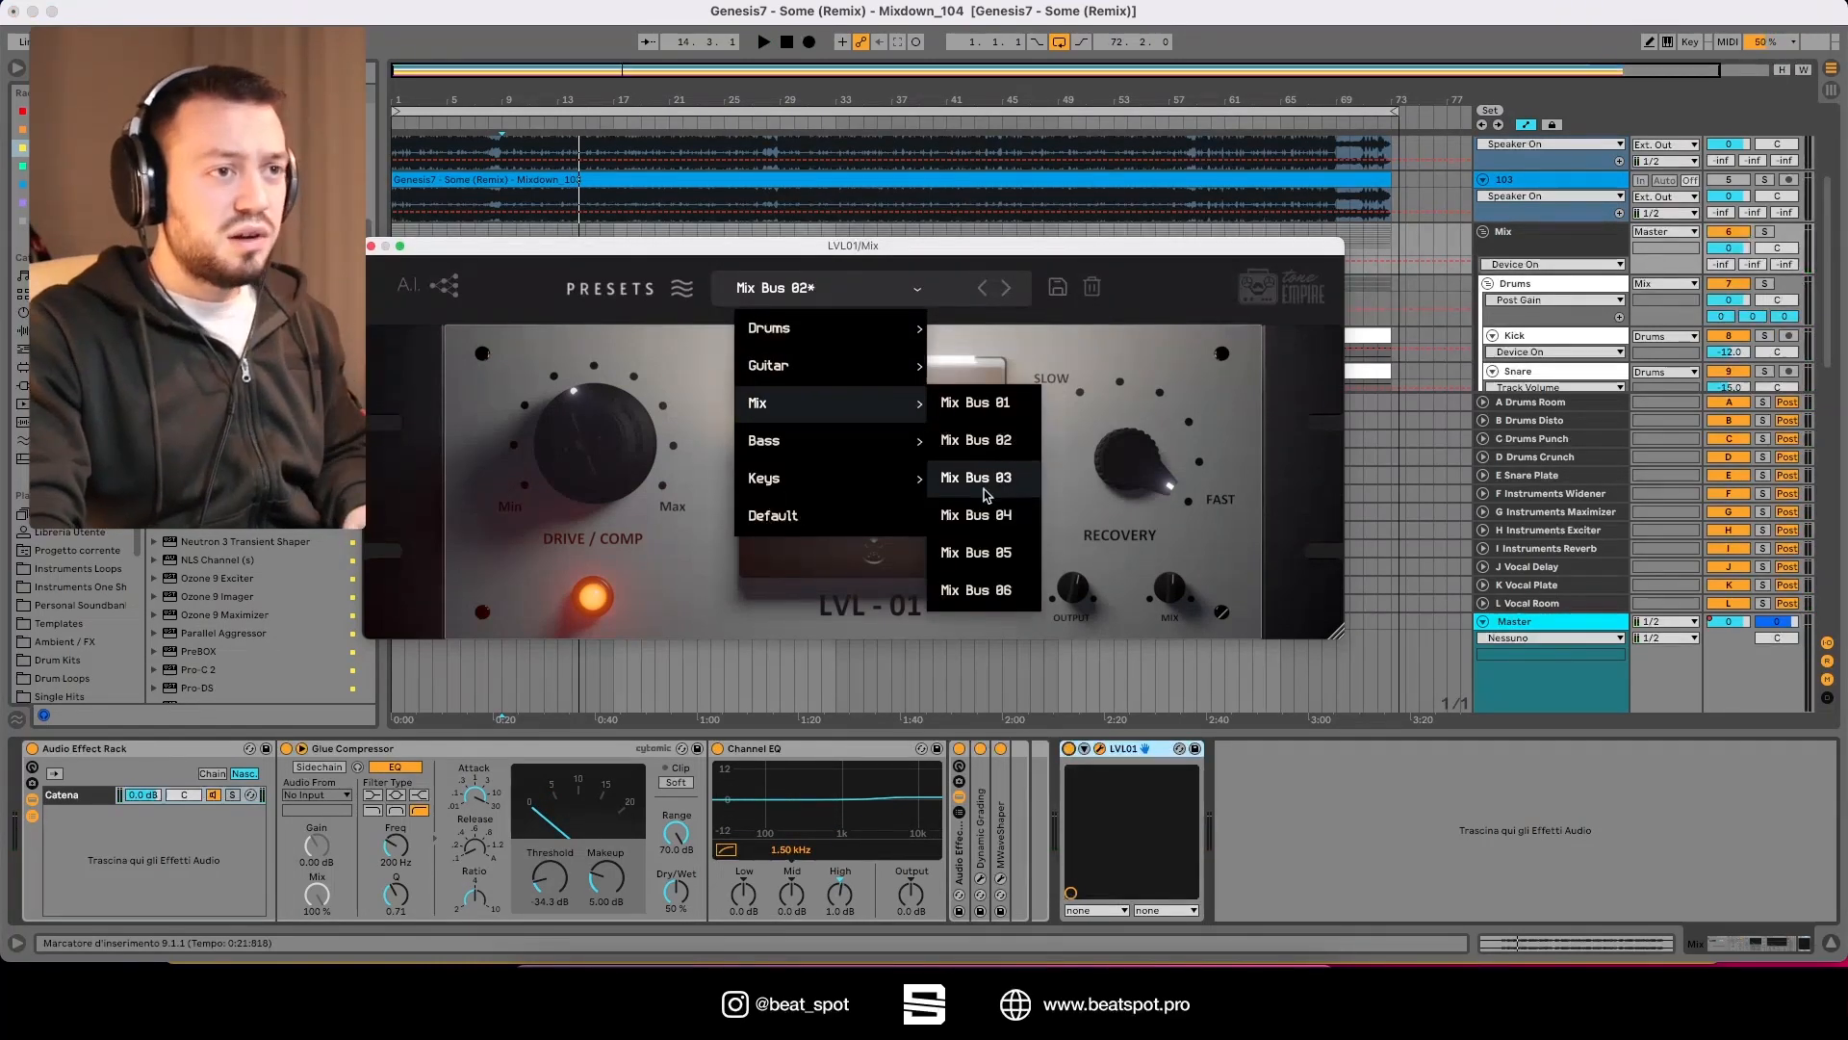
pyautogui.click(974, 475)
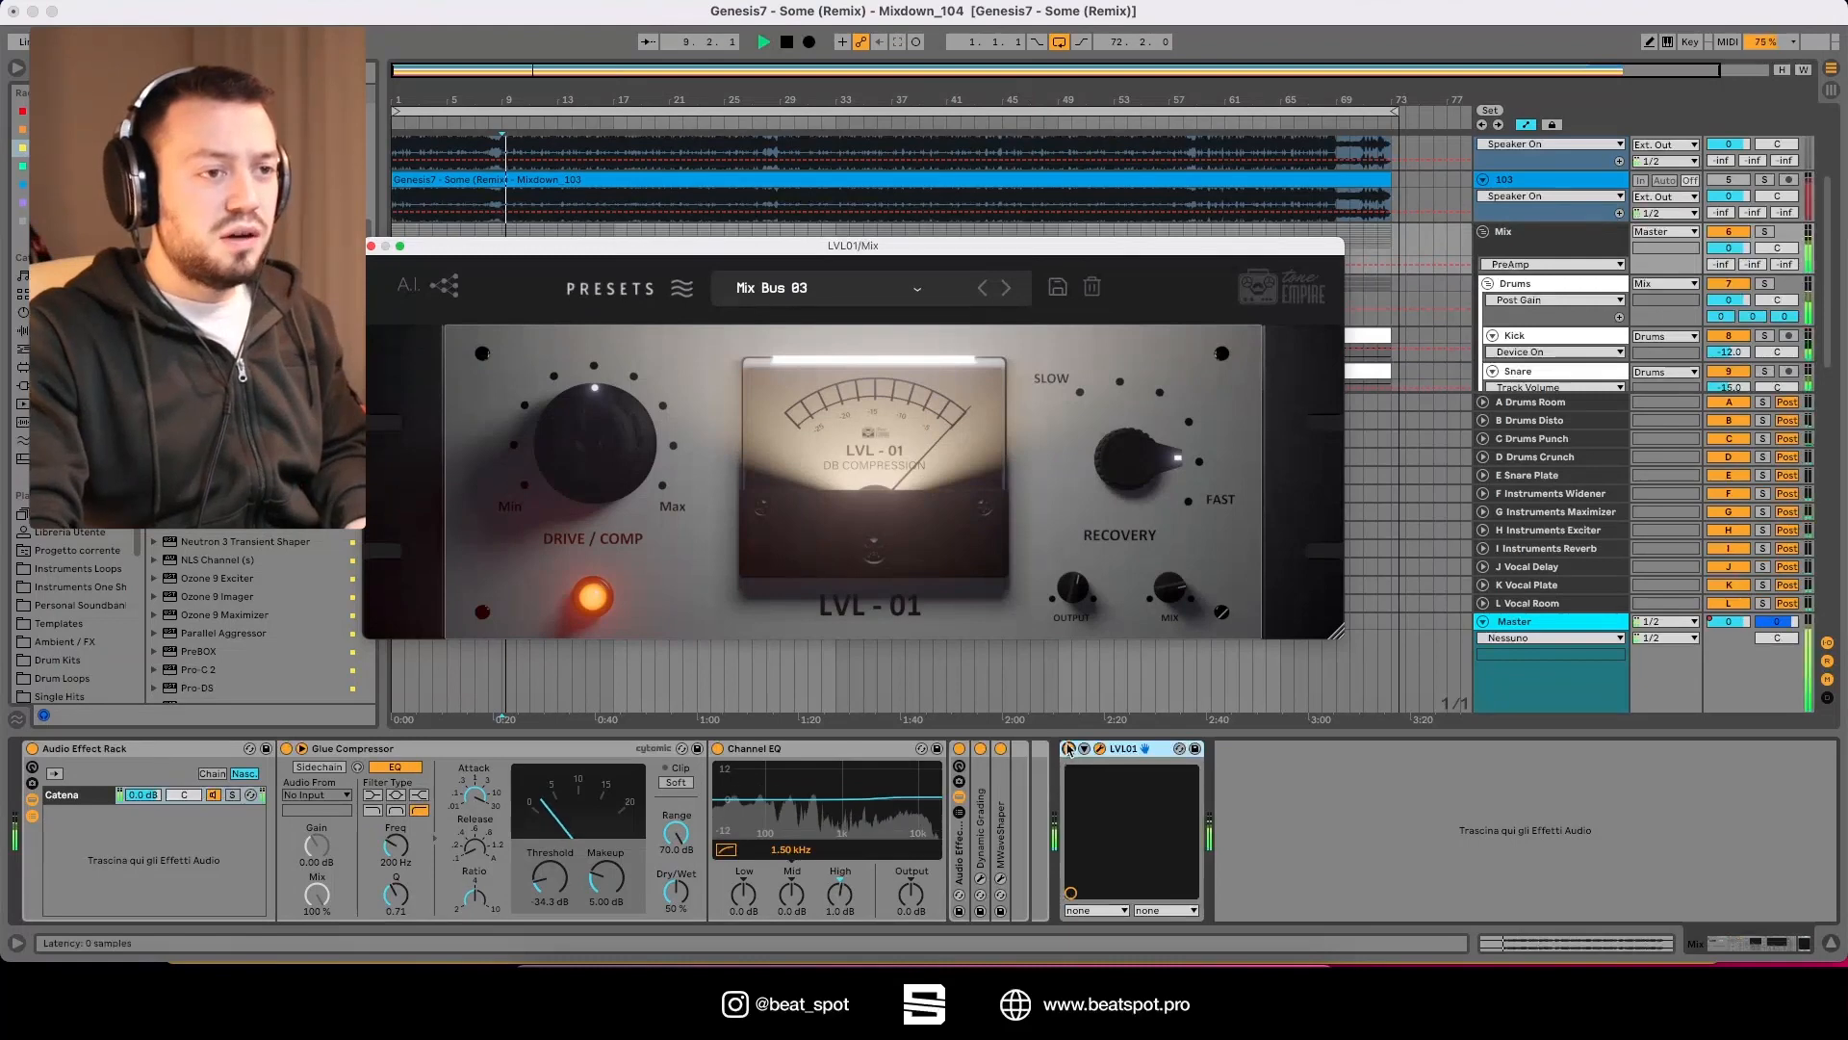